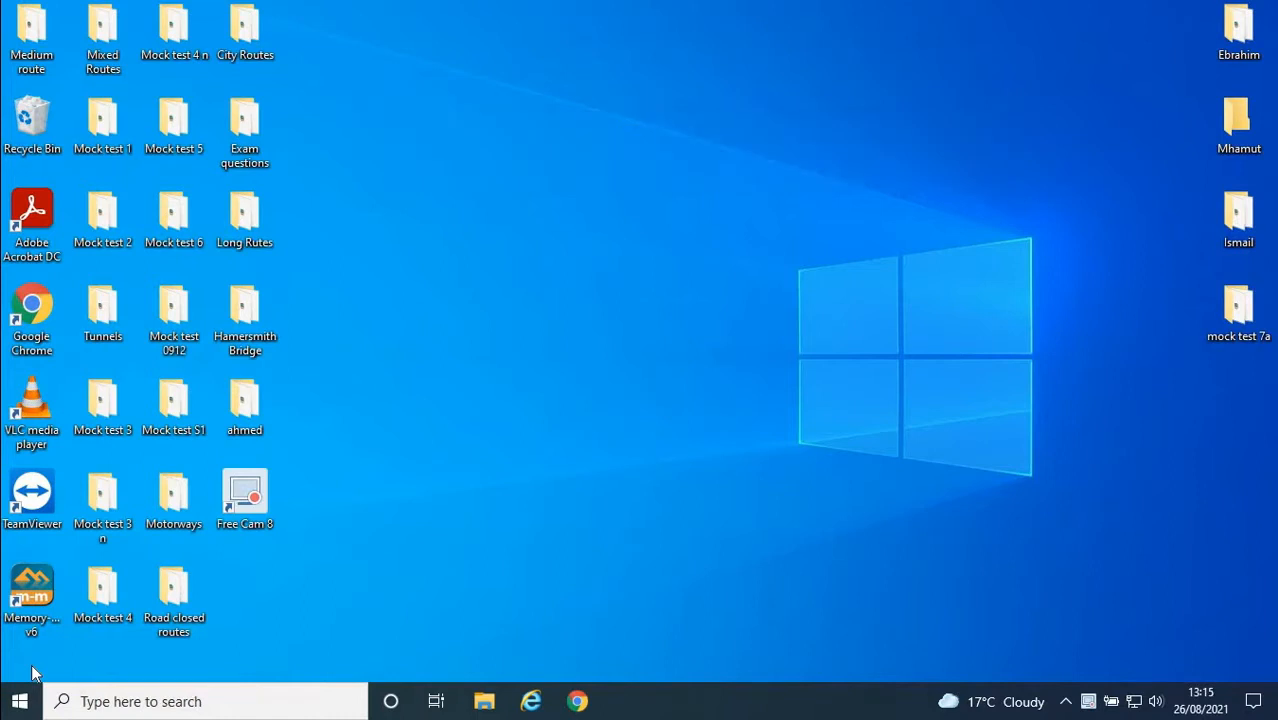
mouse_move(335, 30)
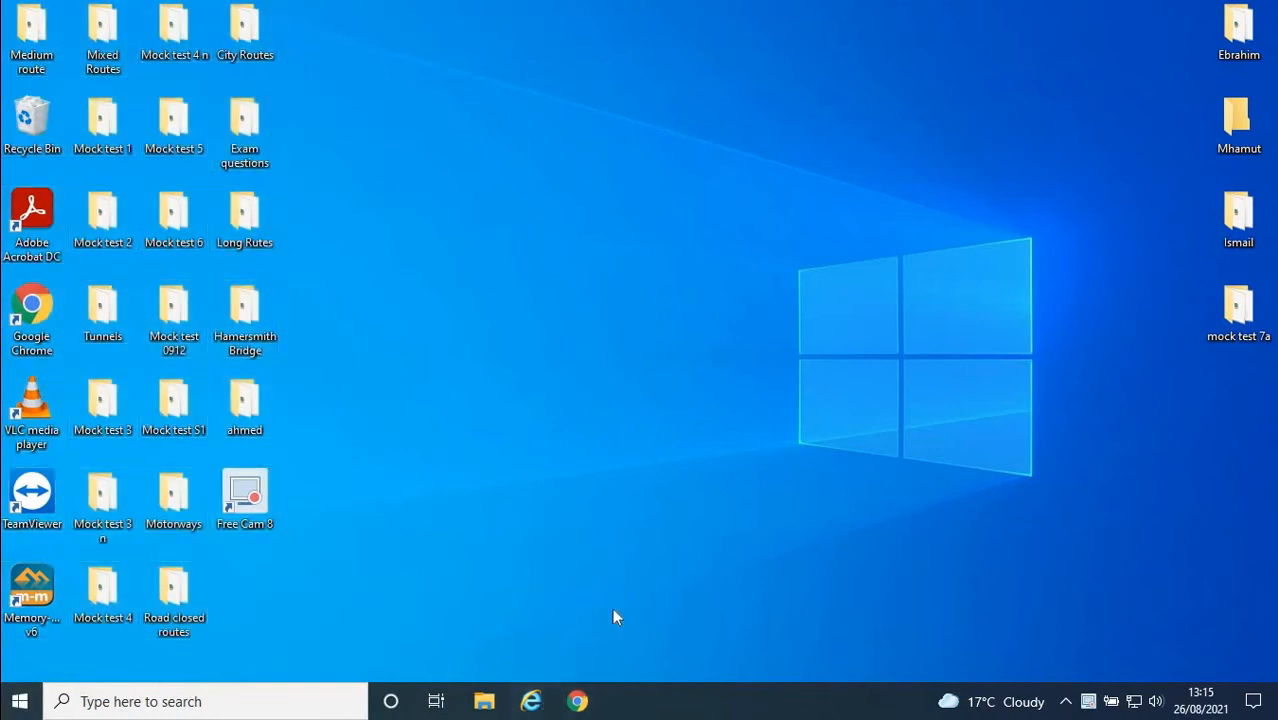
mouse_move(578, 701)
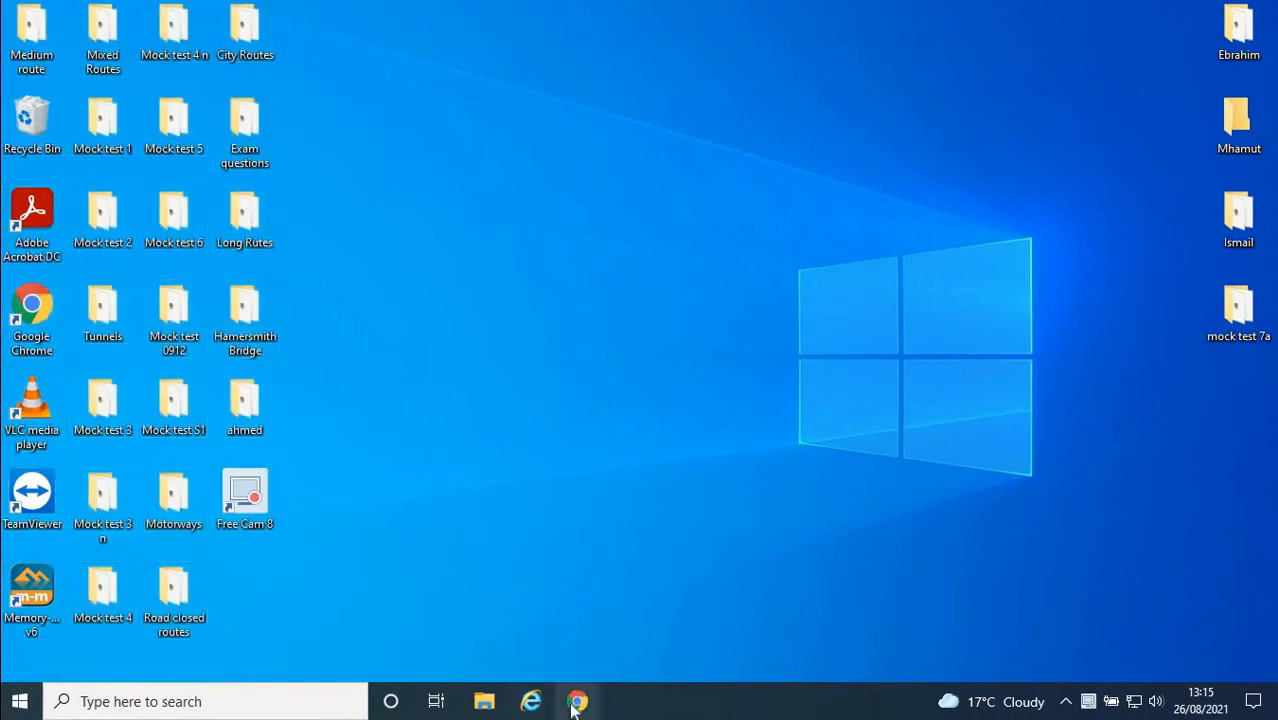
mouse_move(578, 700)
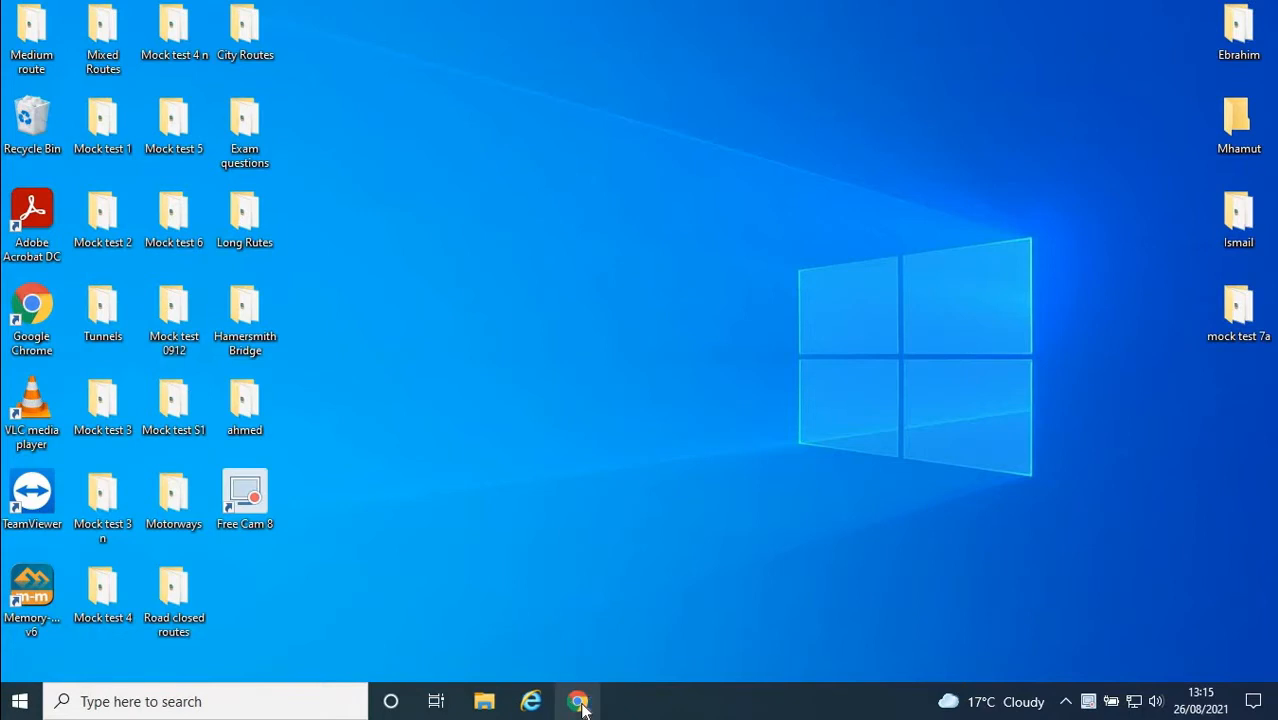
Launch Chrome maximized and go to google.com
click(578, 700)
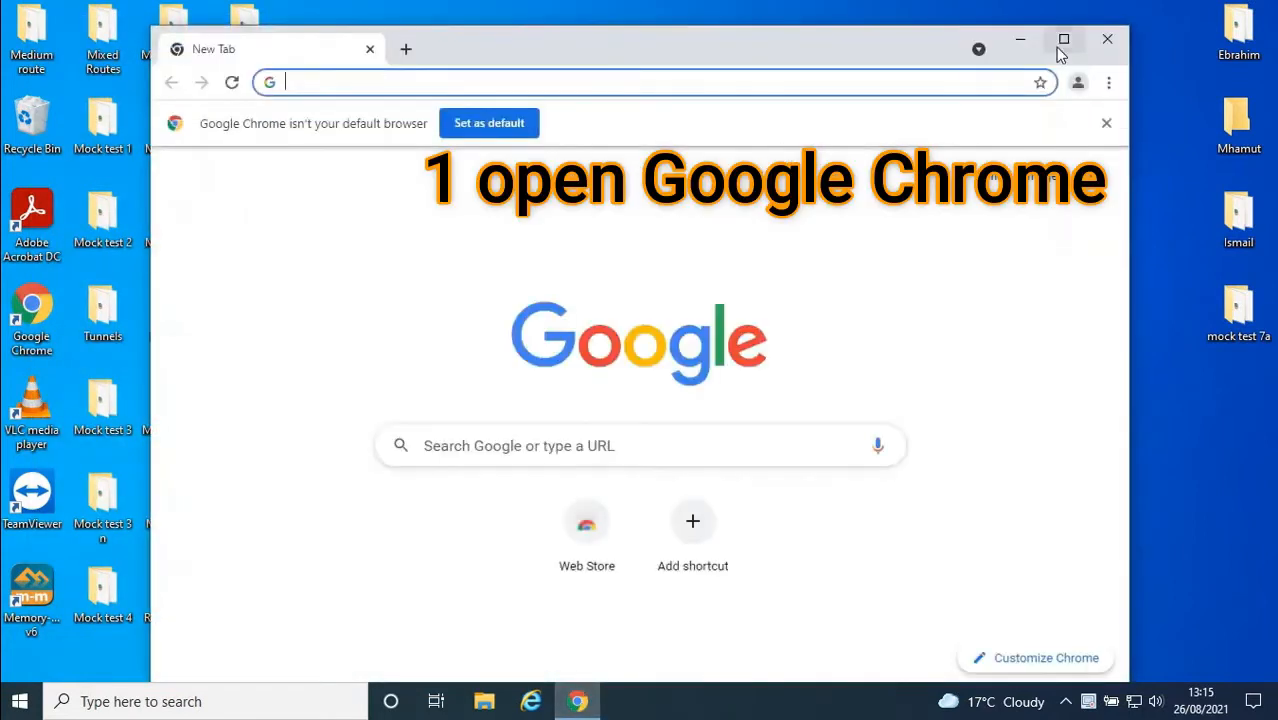
click(1064, 39)
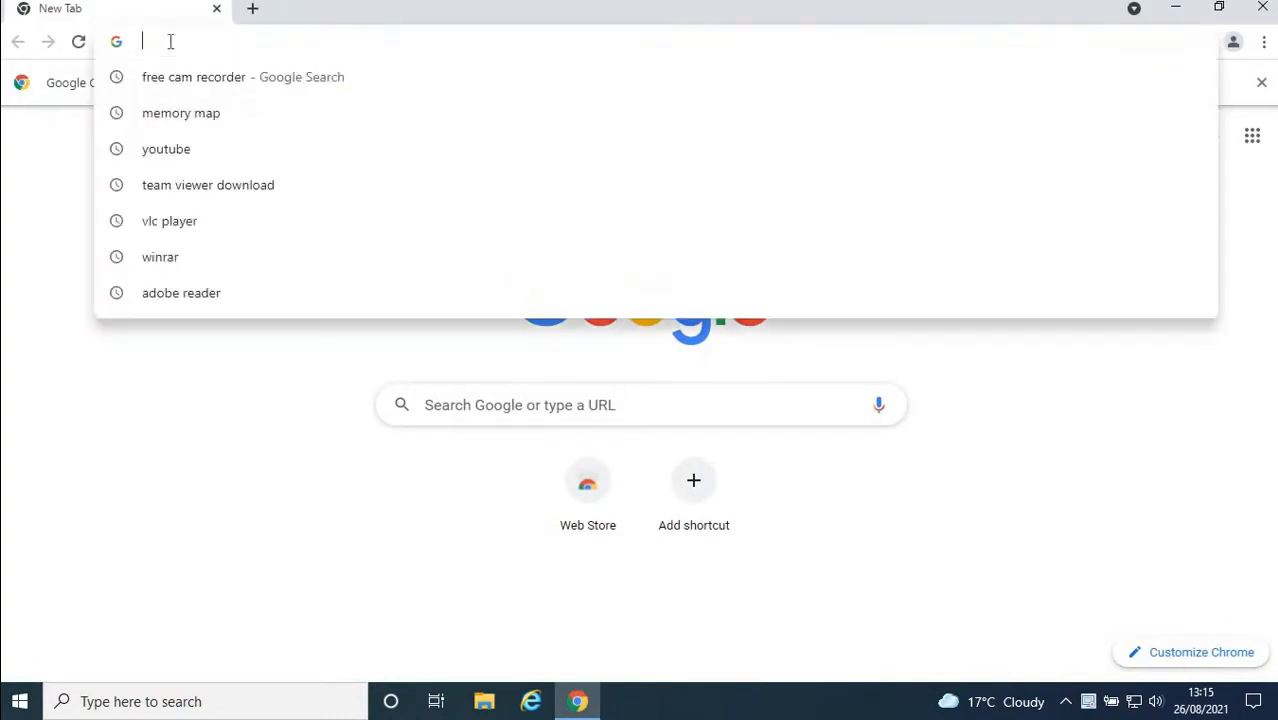
text(google.co.uk)
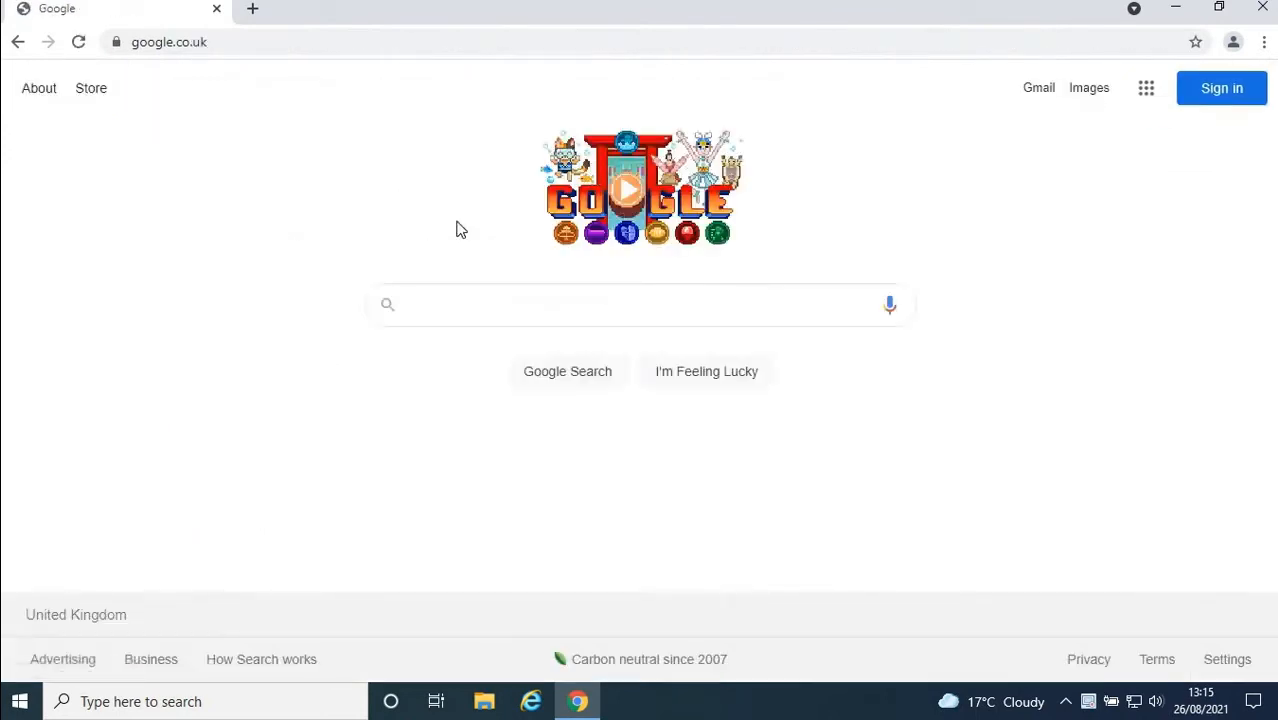
Search Google for 'team viewer download'
click(635, 305)
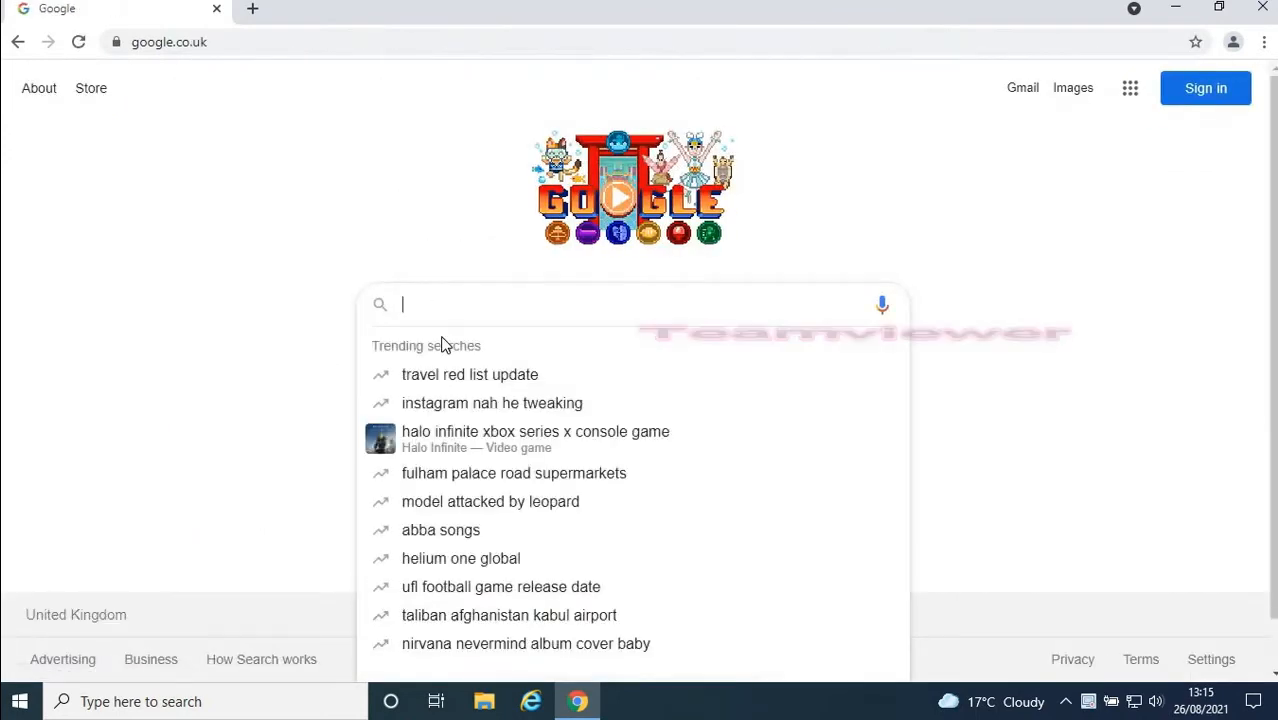
text(team)
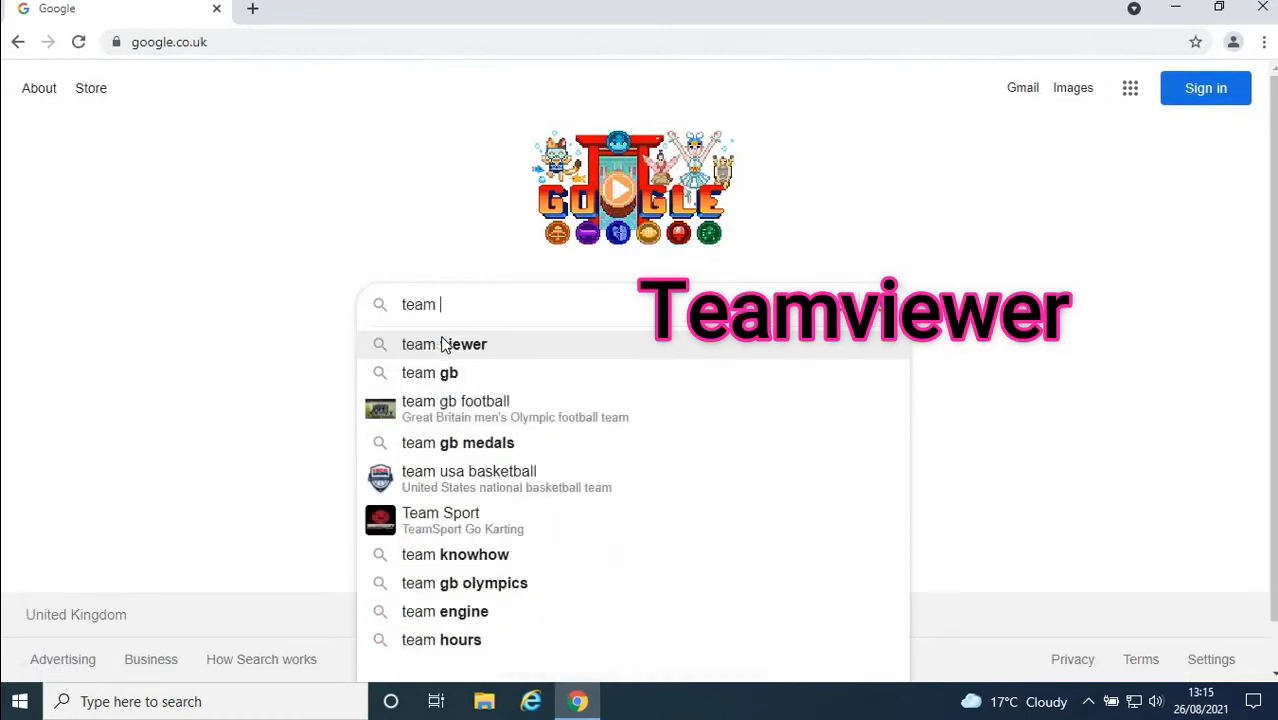
text(gb)
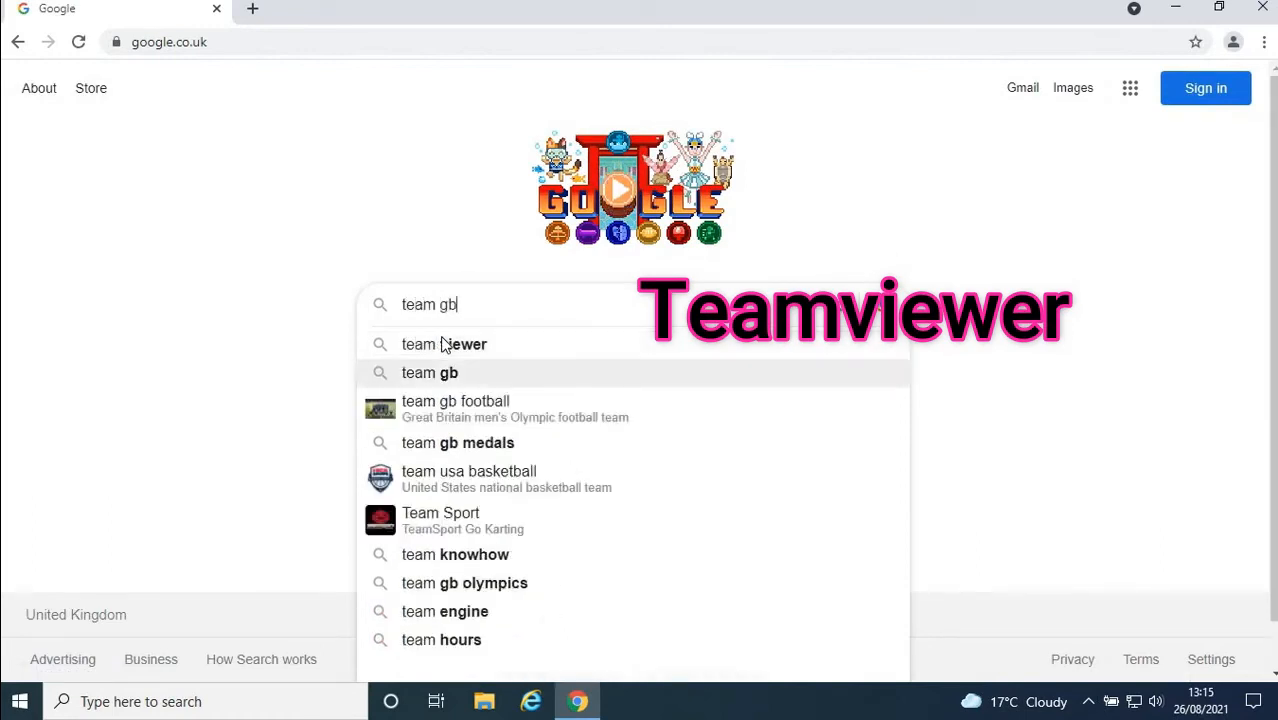
key(Backspace)
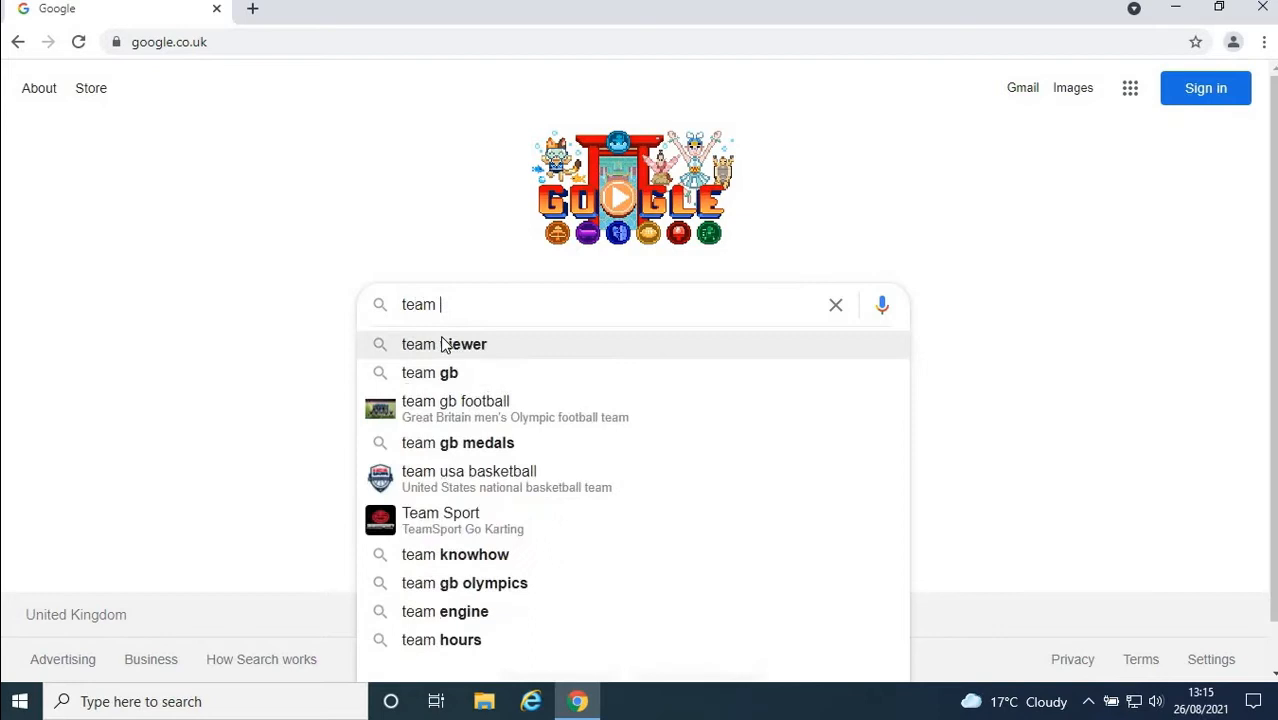
text(v)
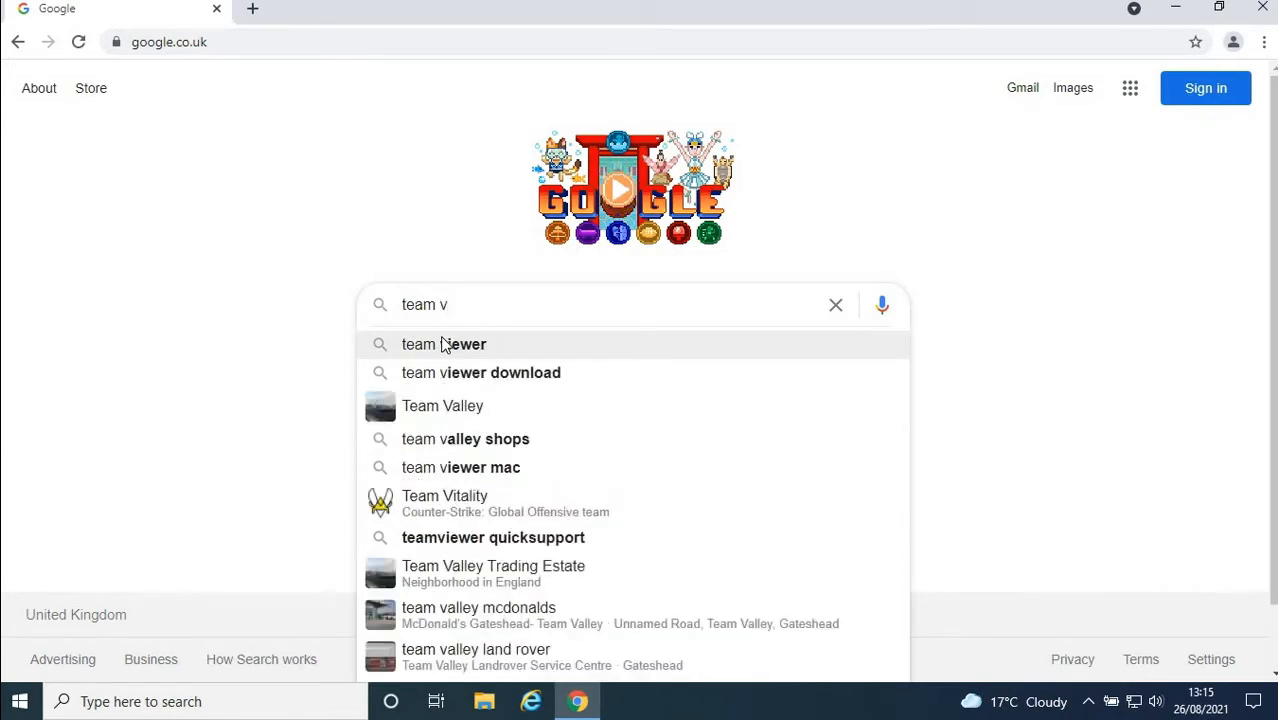
click(481, 372)
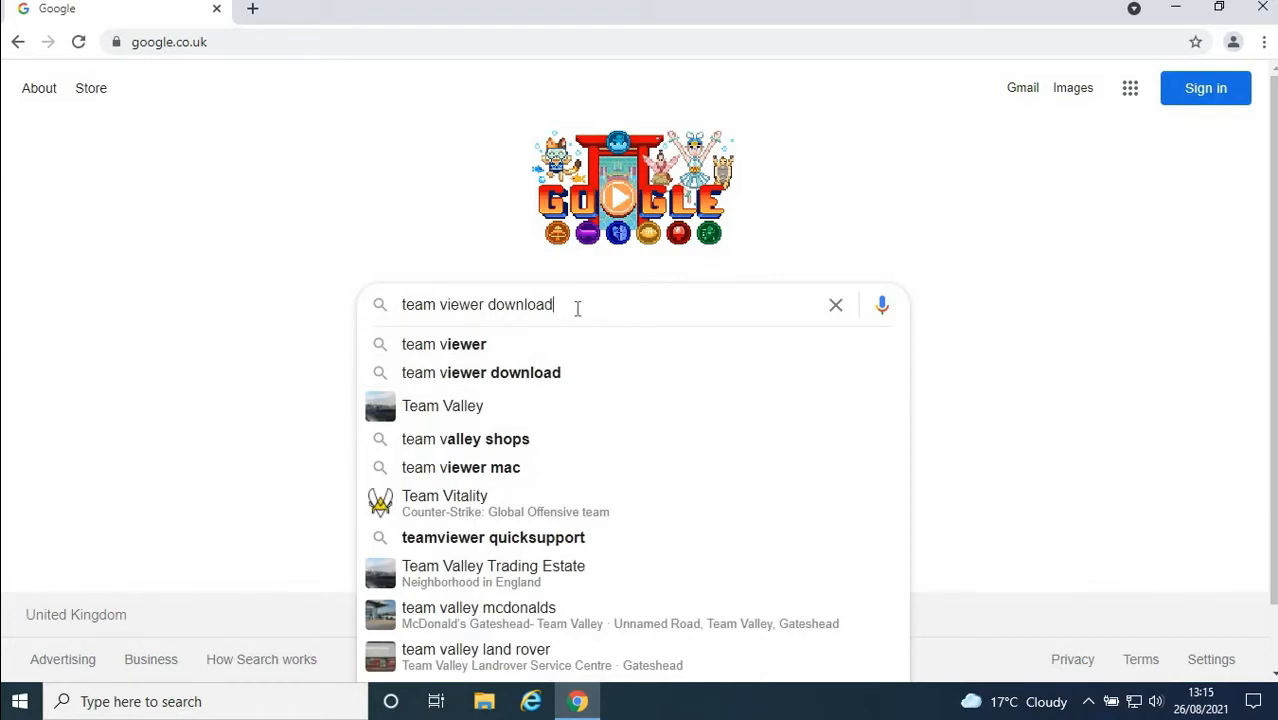
key(Enter)
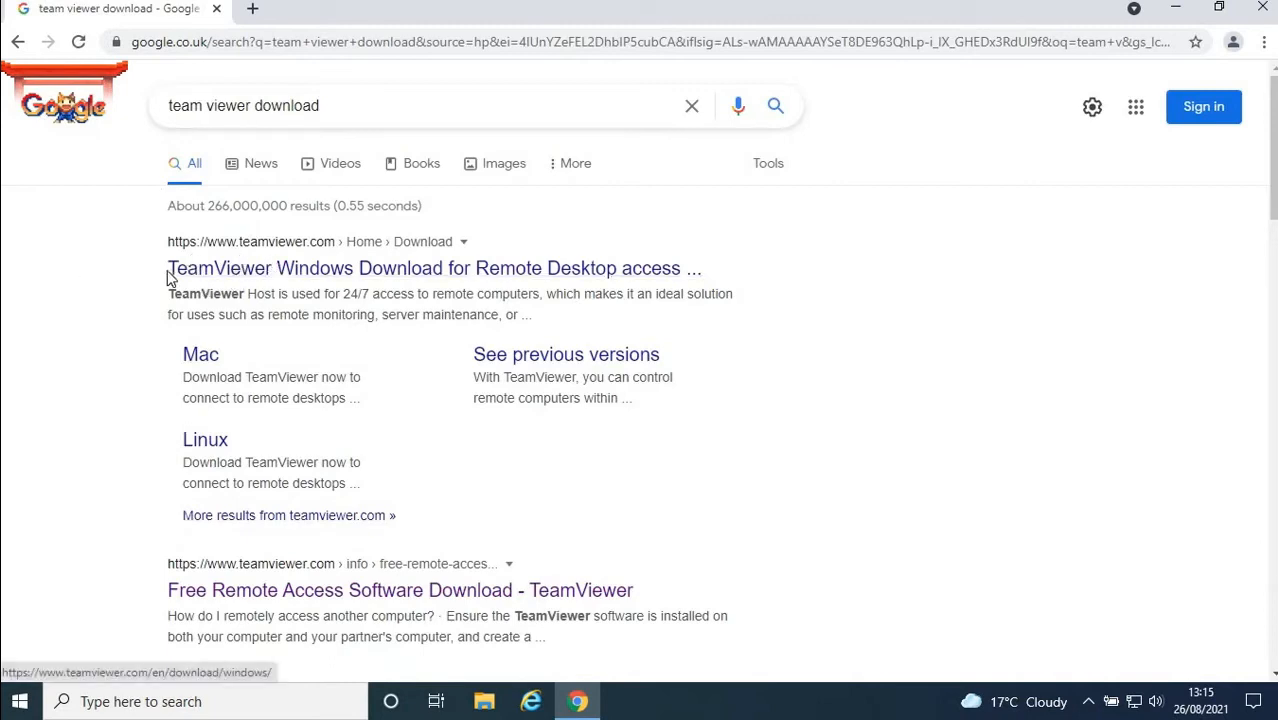
mouse_move(222, 280)
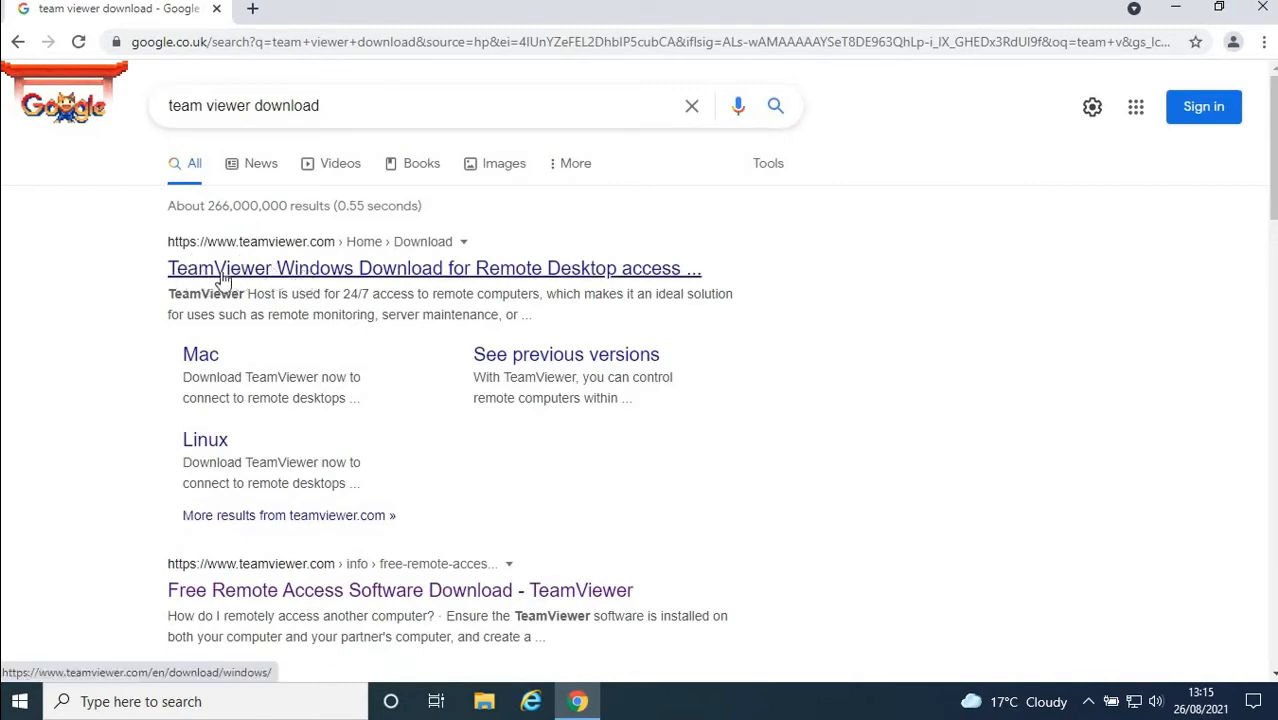
mouse_move(395, 280)
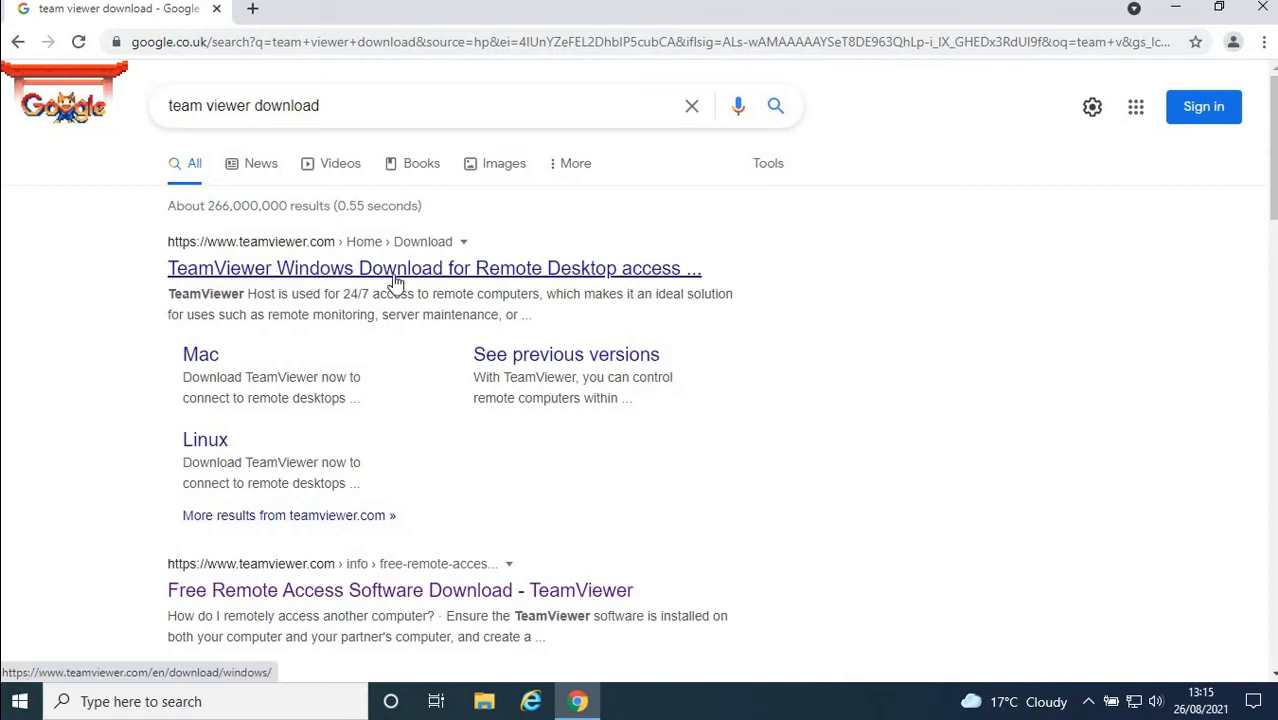
mouse_move(200, 354)
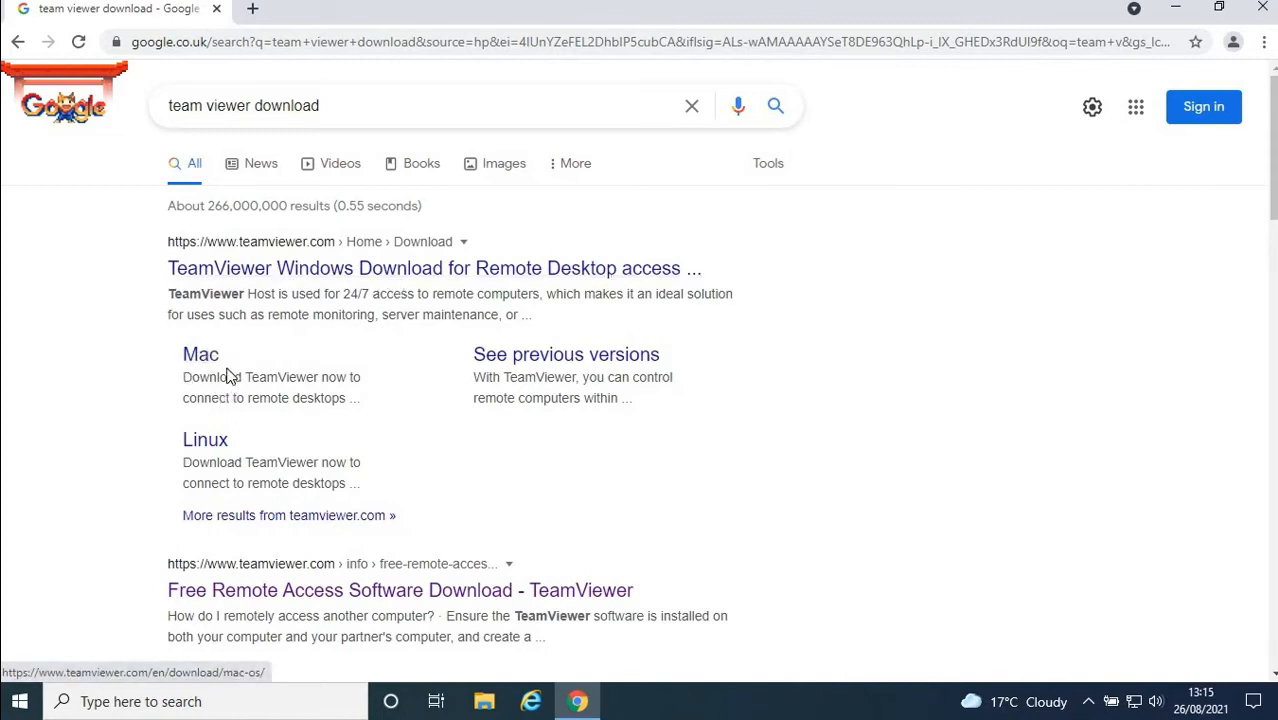
mouse_move(251, 457)
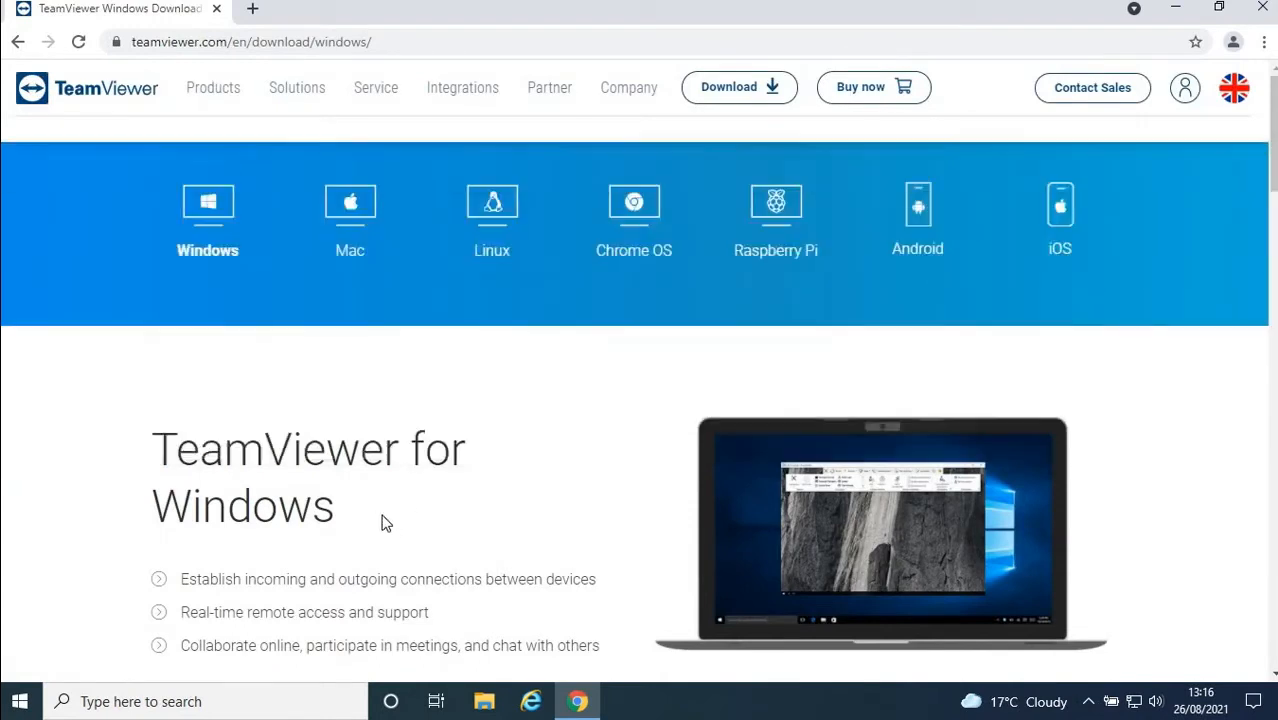
Download the 64-bit TeamViewer installer from the Windows download page
scroll(down, 3)
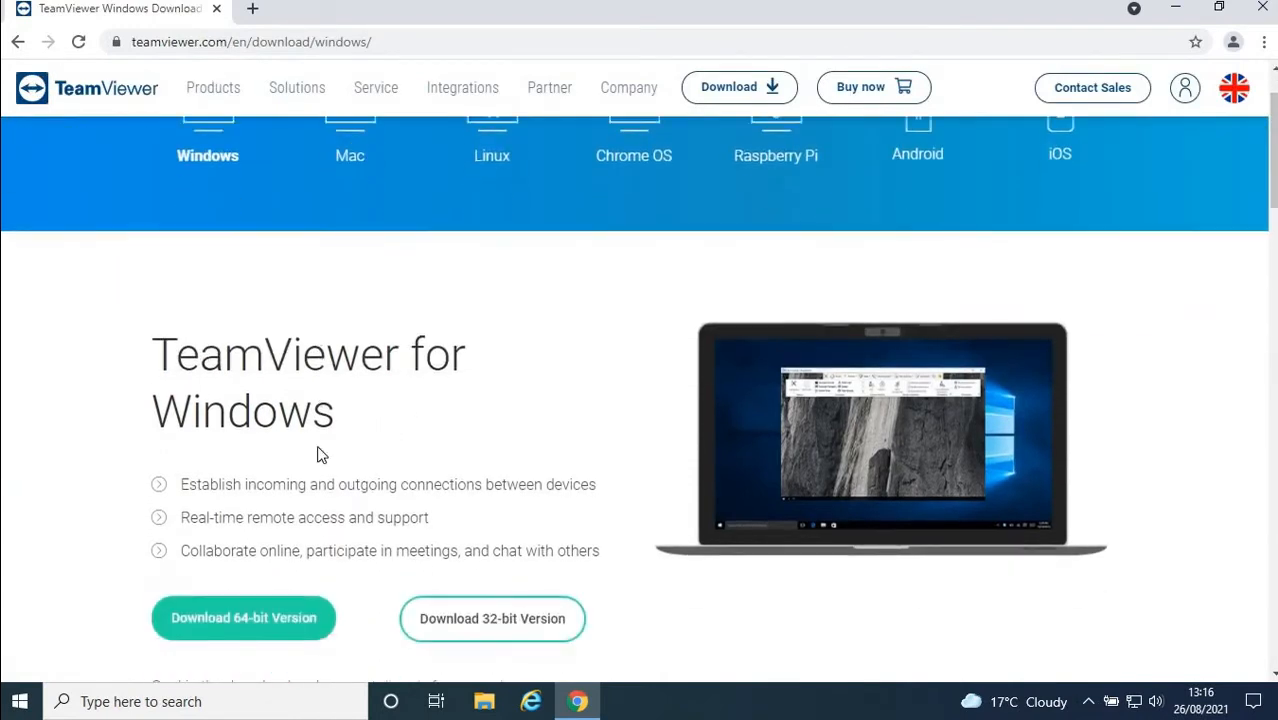
mouse_move(622, 426)
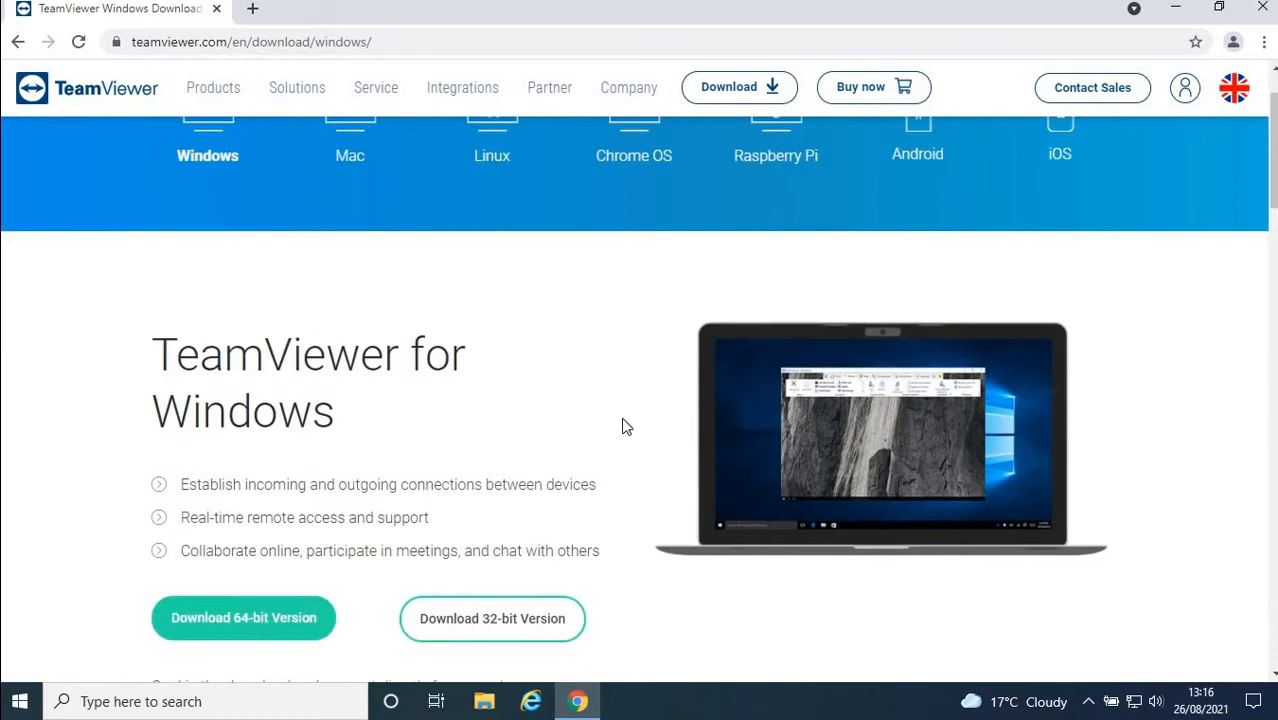
scroll(down, 3)
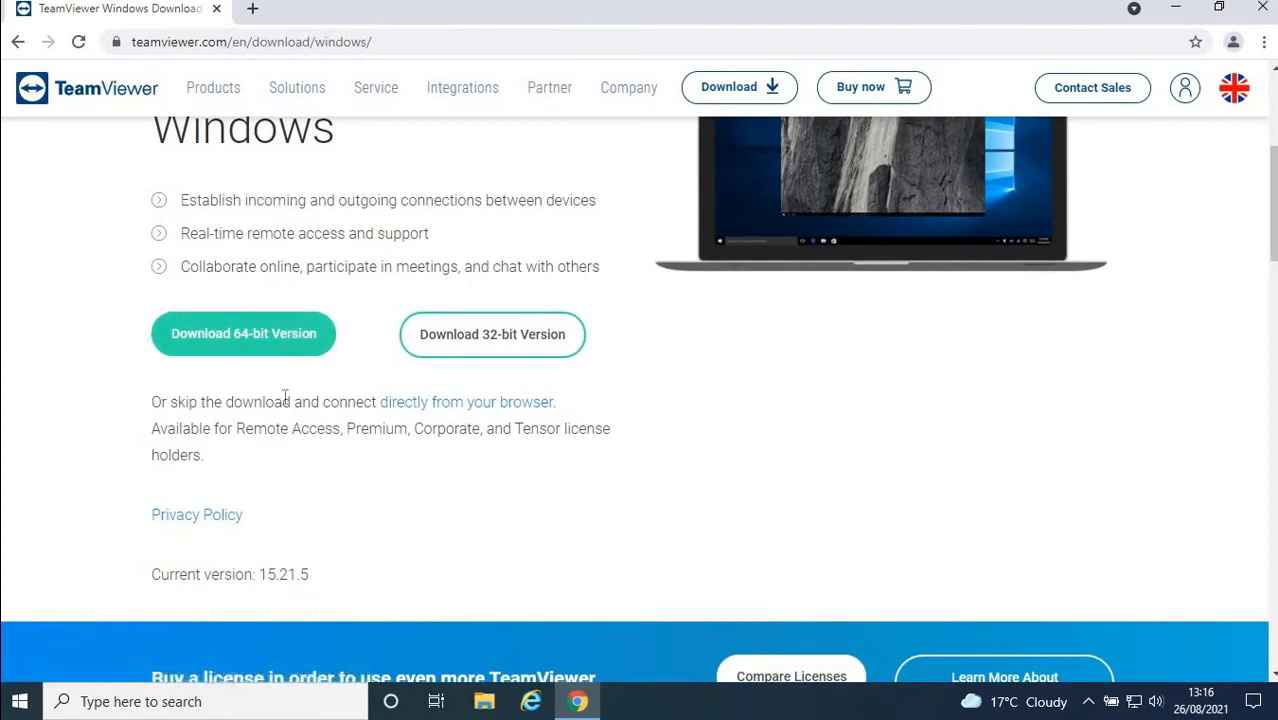
mouse_move(268, 334)
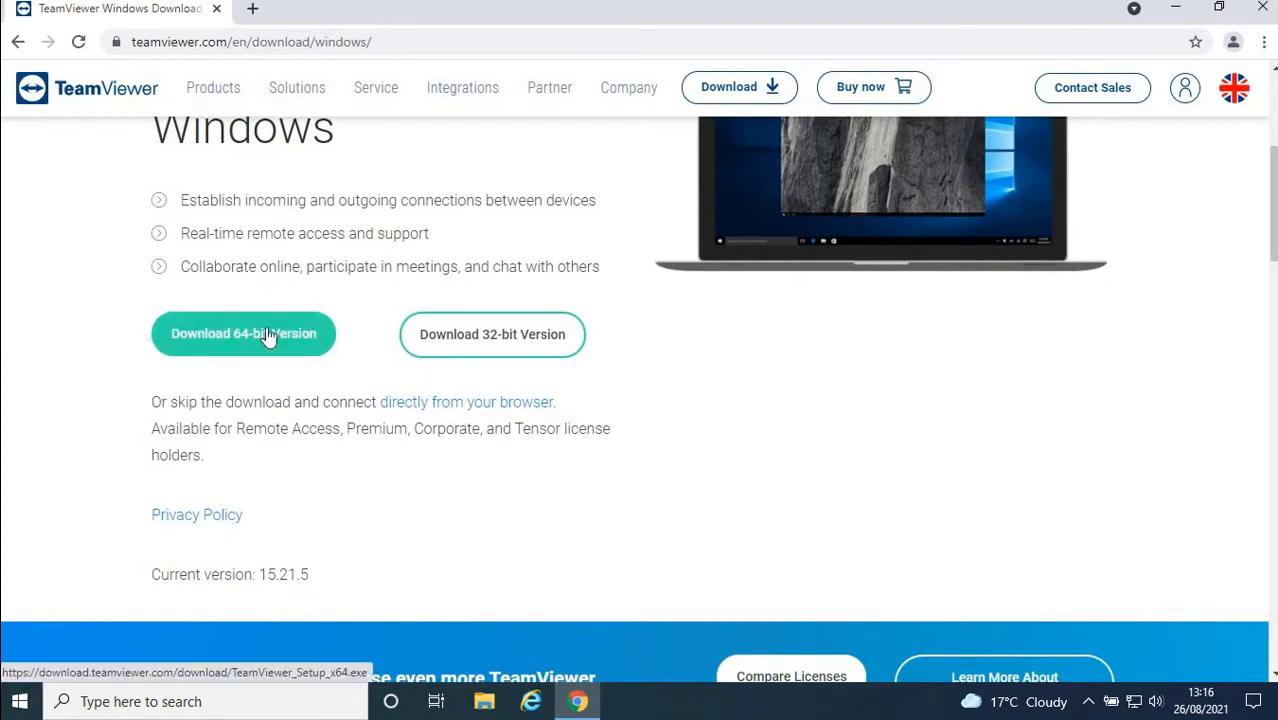
mouse_move(240, 352)
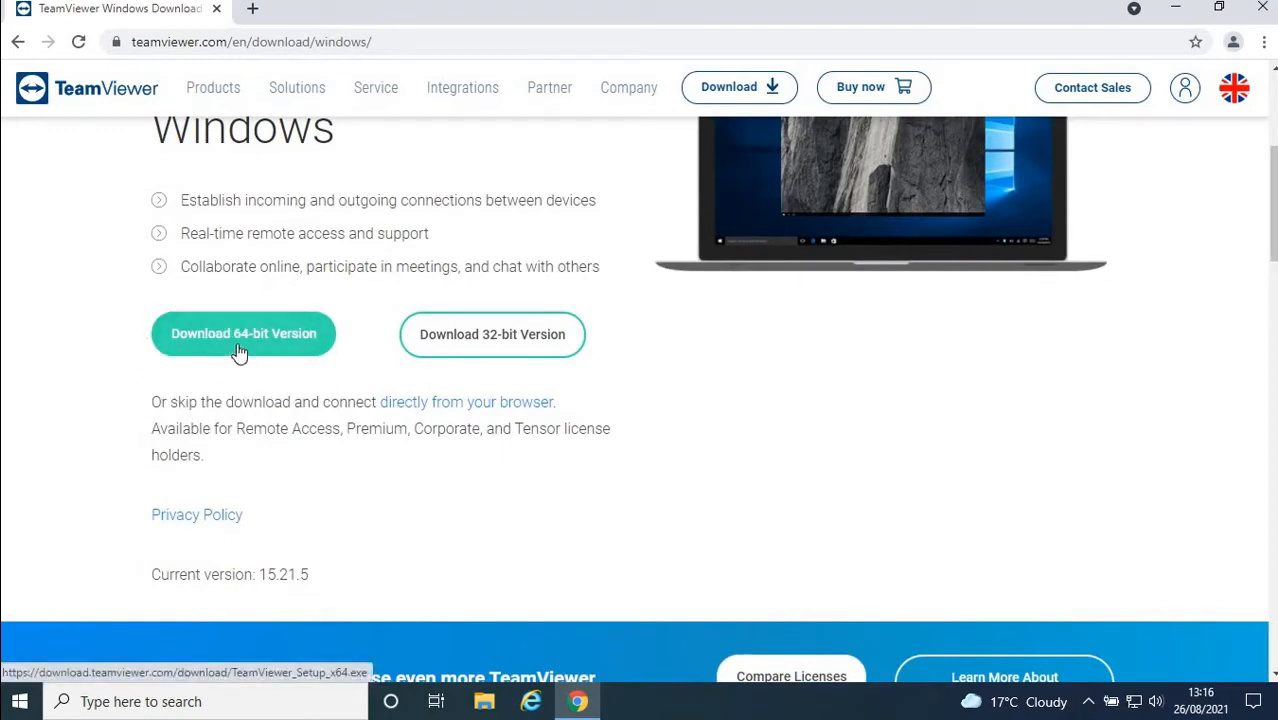
click(243, 333)
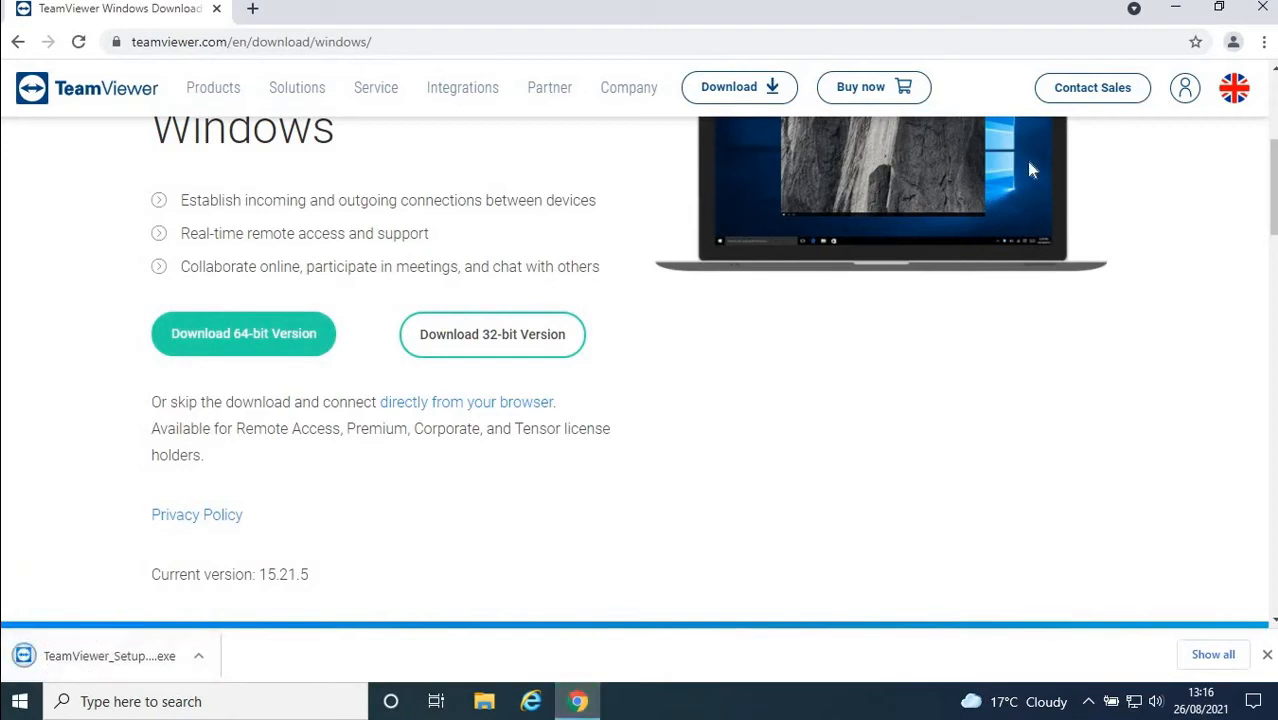
mouse_move(370, 685)
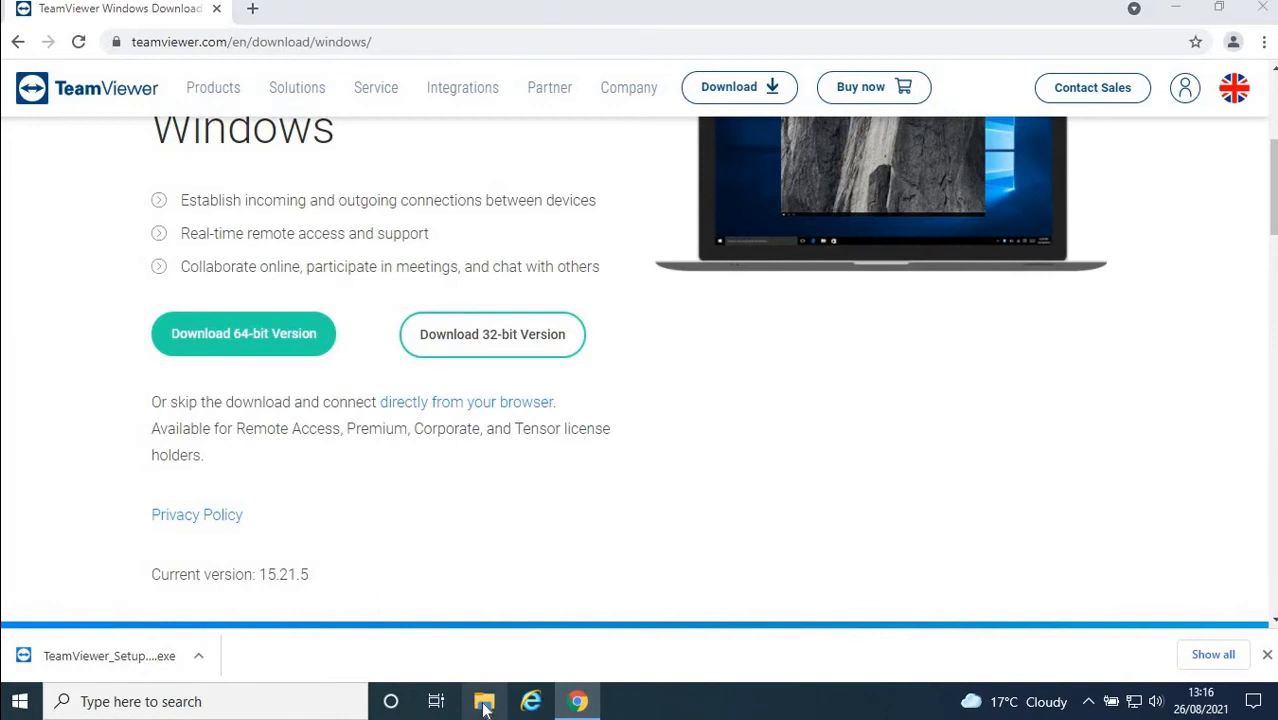
click(484, 701)
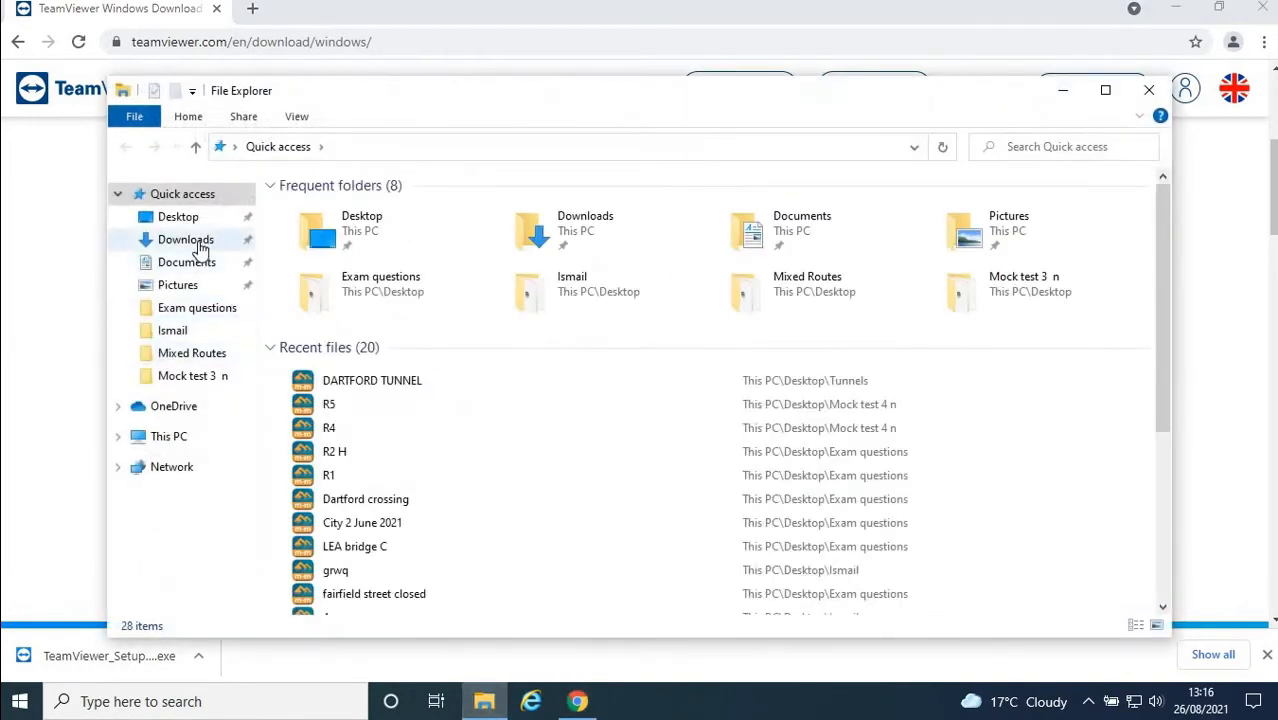
click(185, 239)
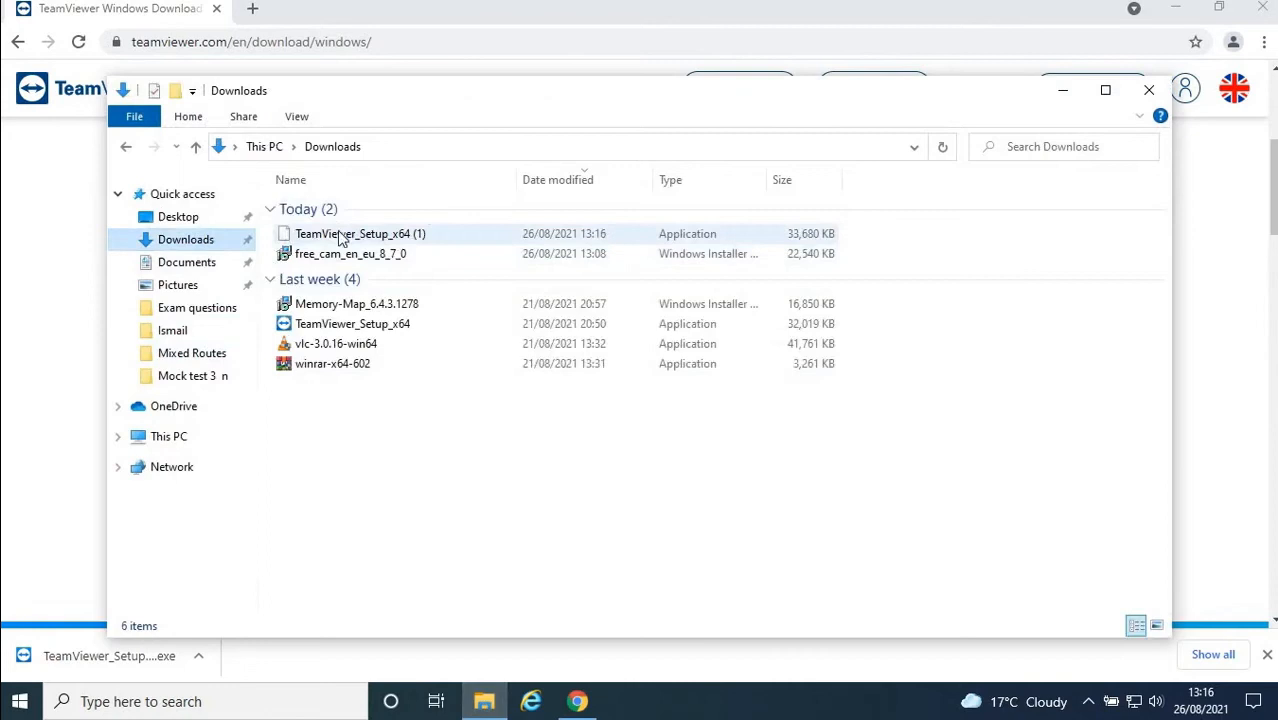
click(352, 323)
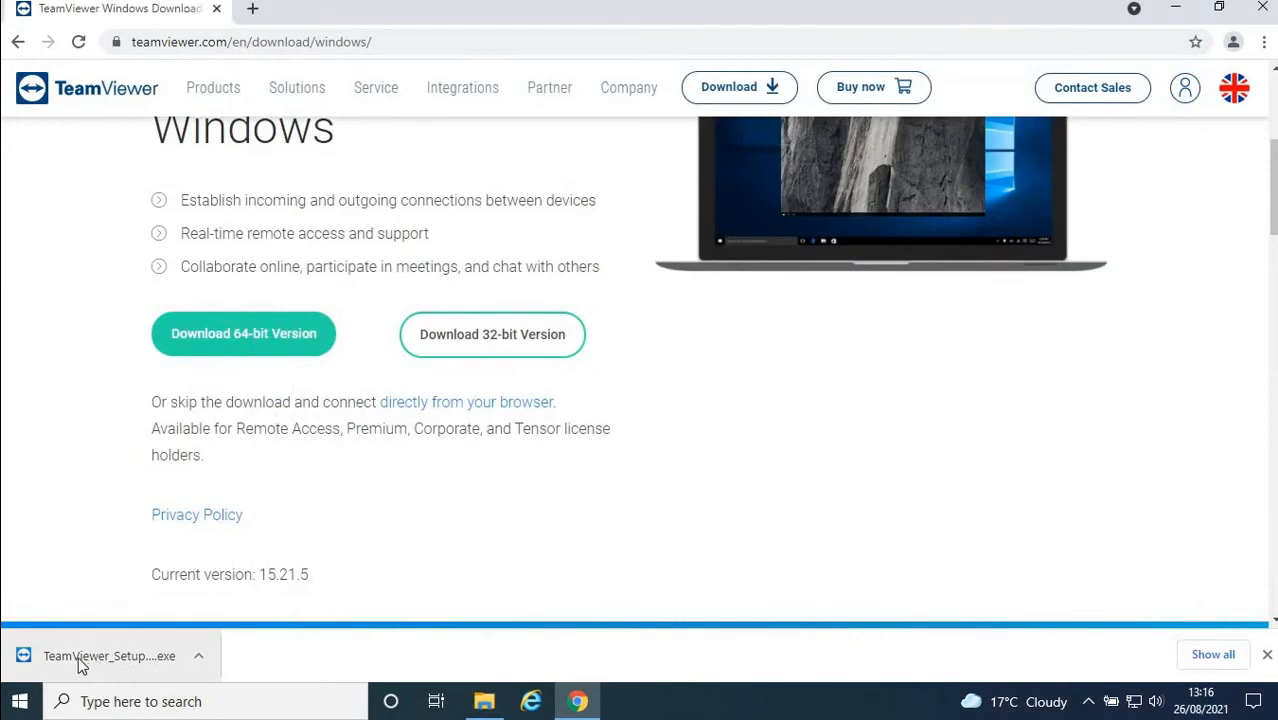
Run the downloaded TeamViewer_Setup .exe from Chrome's download bar
click(110, 655)
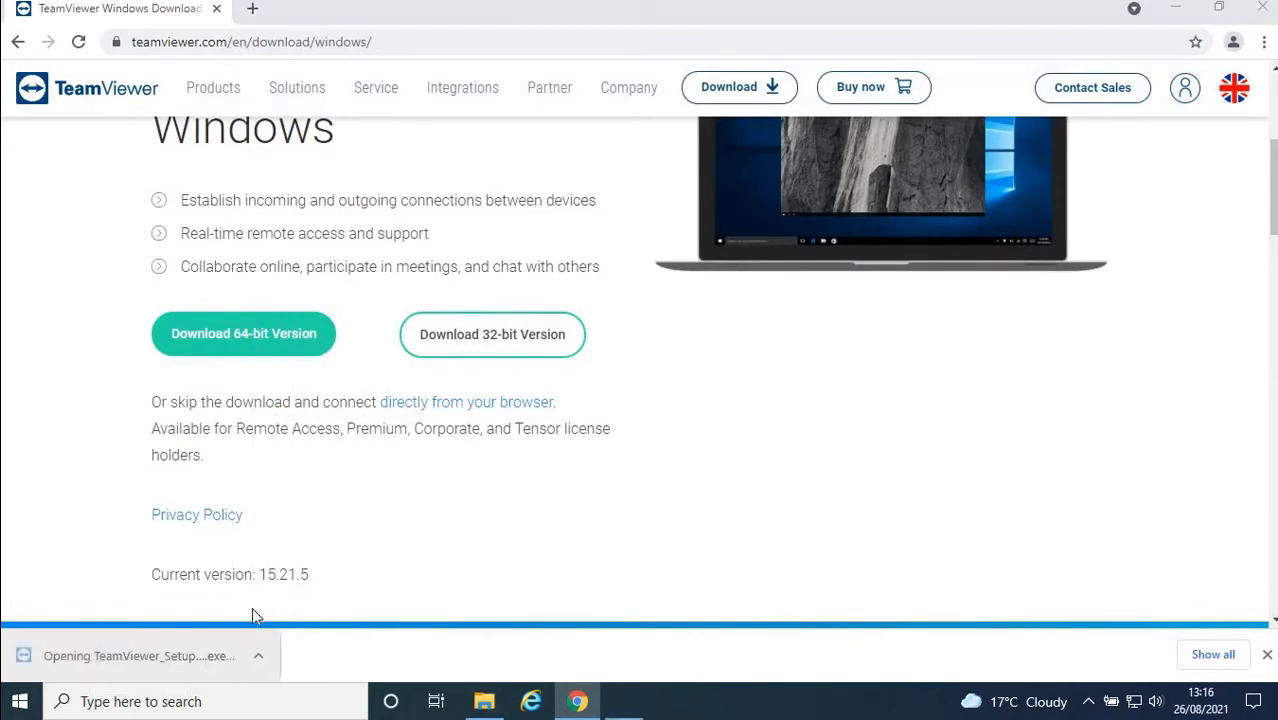
click(138, 655)
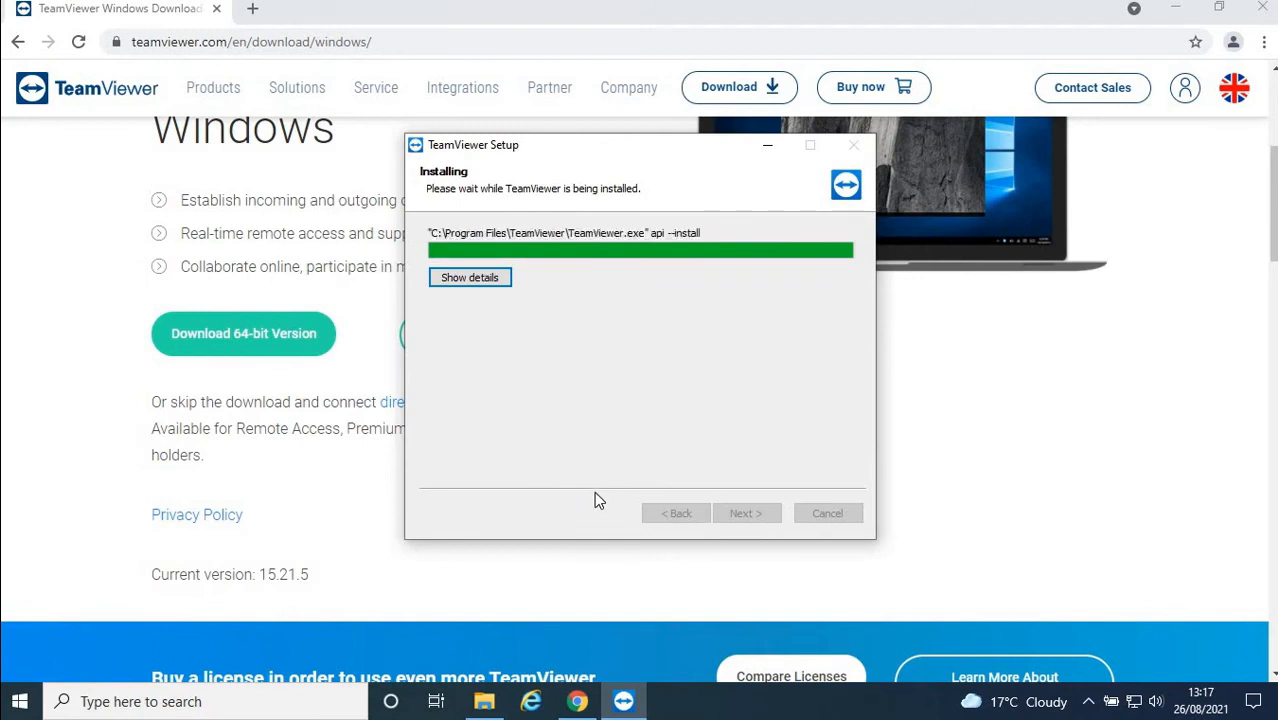
mouse_move(605, 492)
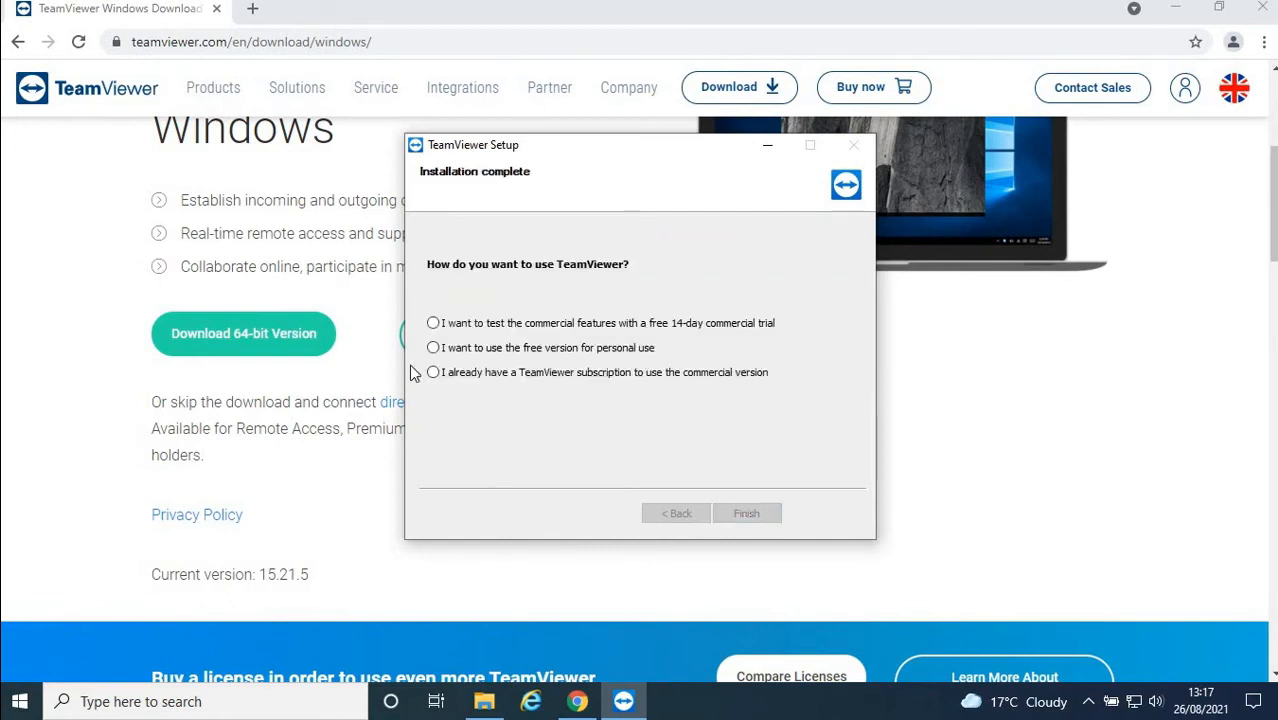
mouse_move(463, 352)
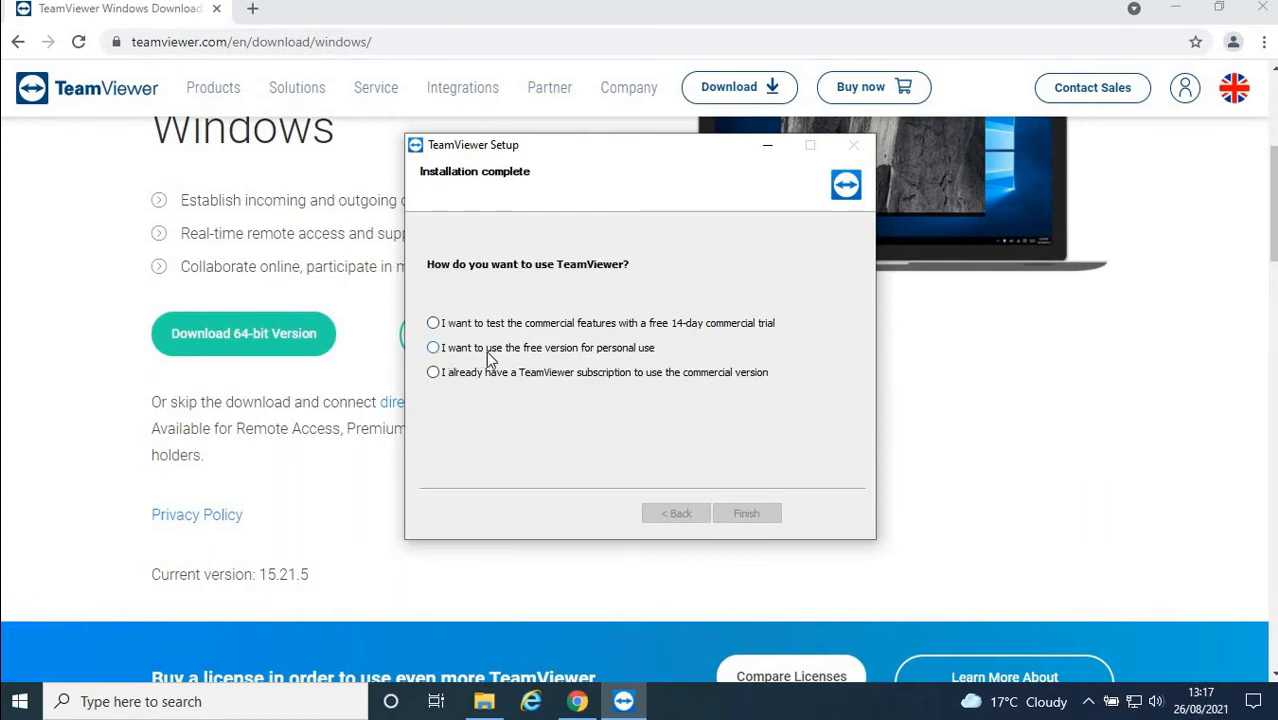
mouse_move(600, 360)
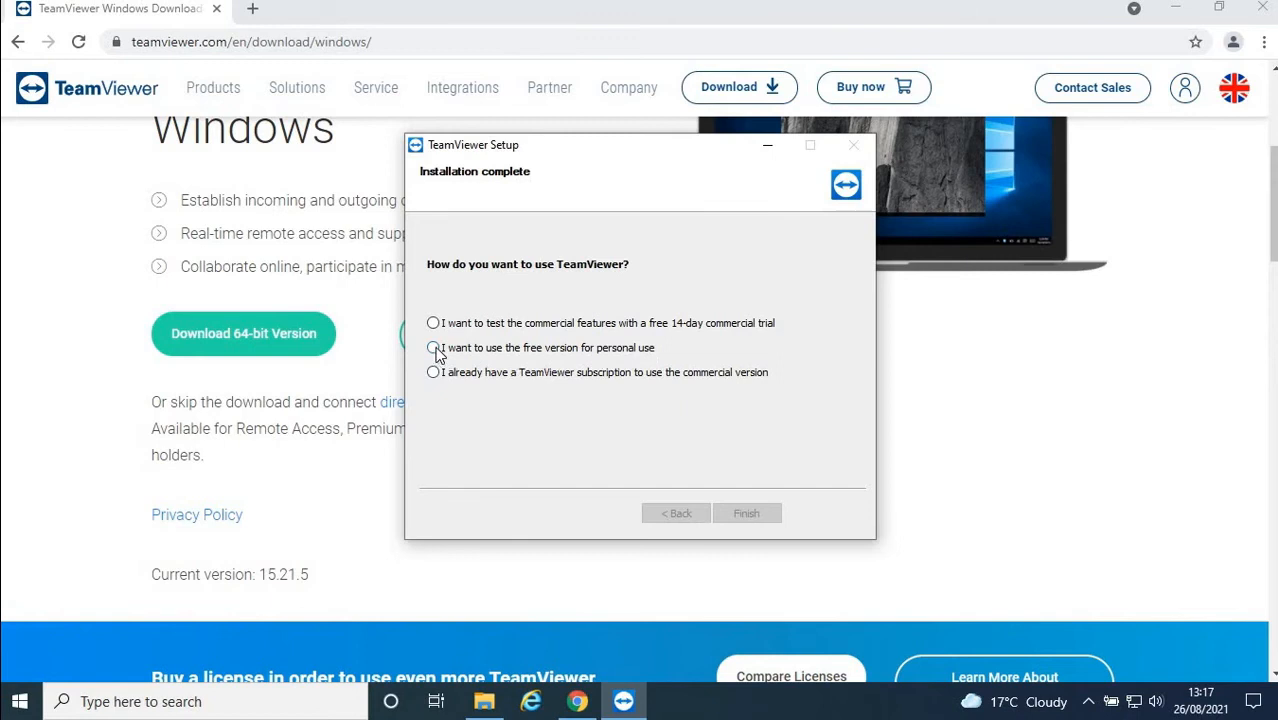
Finish setup with the free personal-use option and accept the EULA and DPA
click(433, 347)
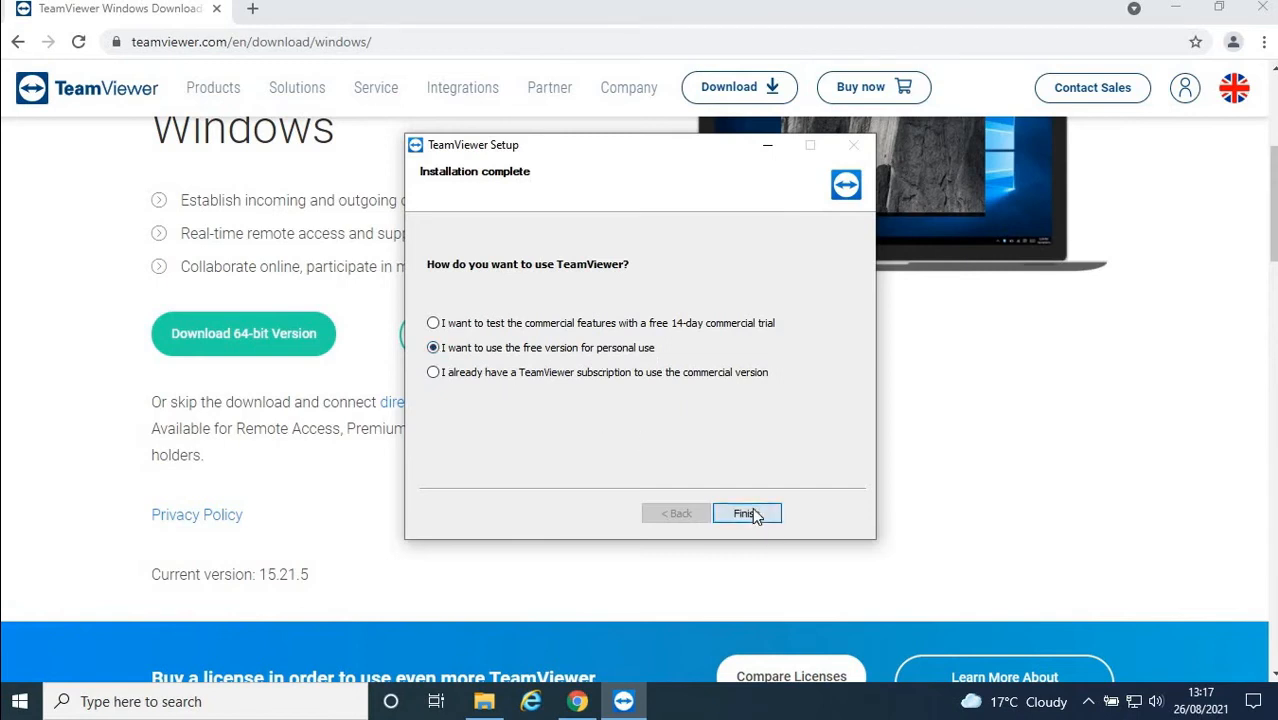
click(746, 513)
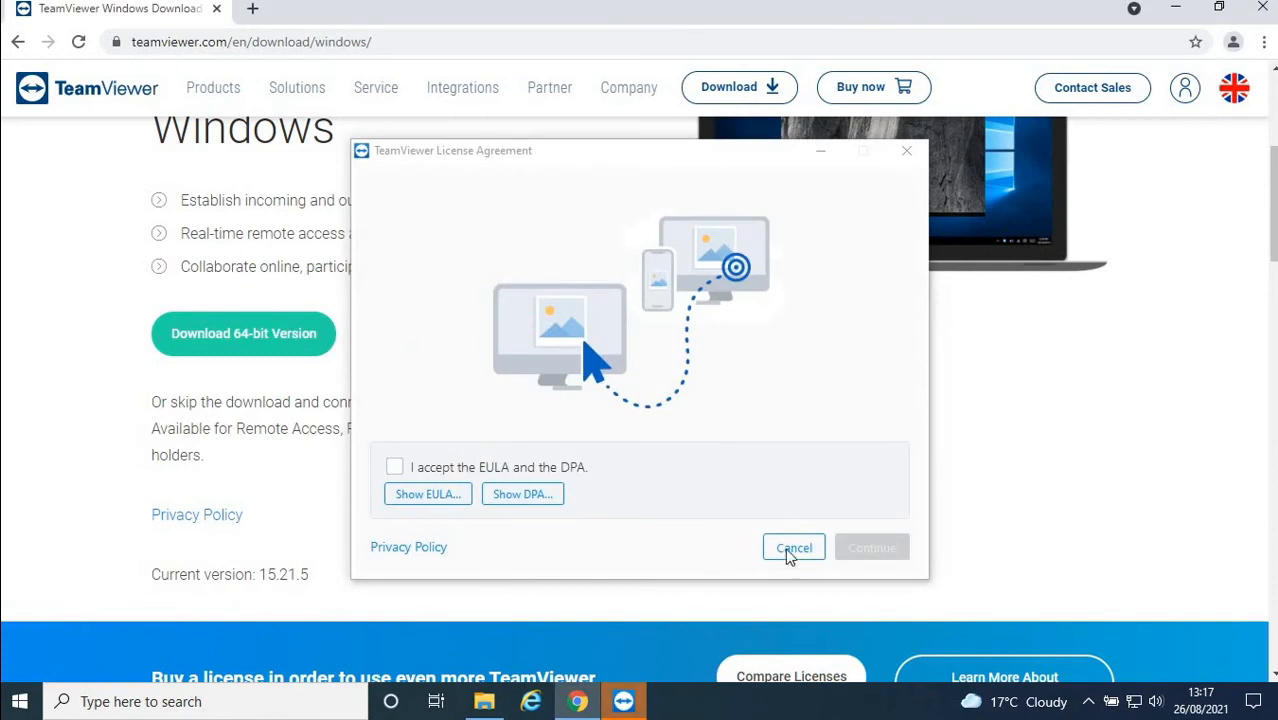
click(394, 467)
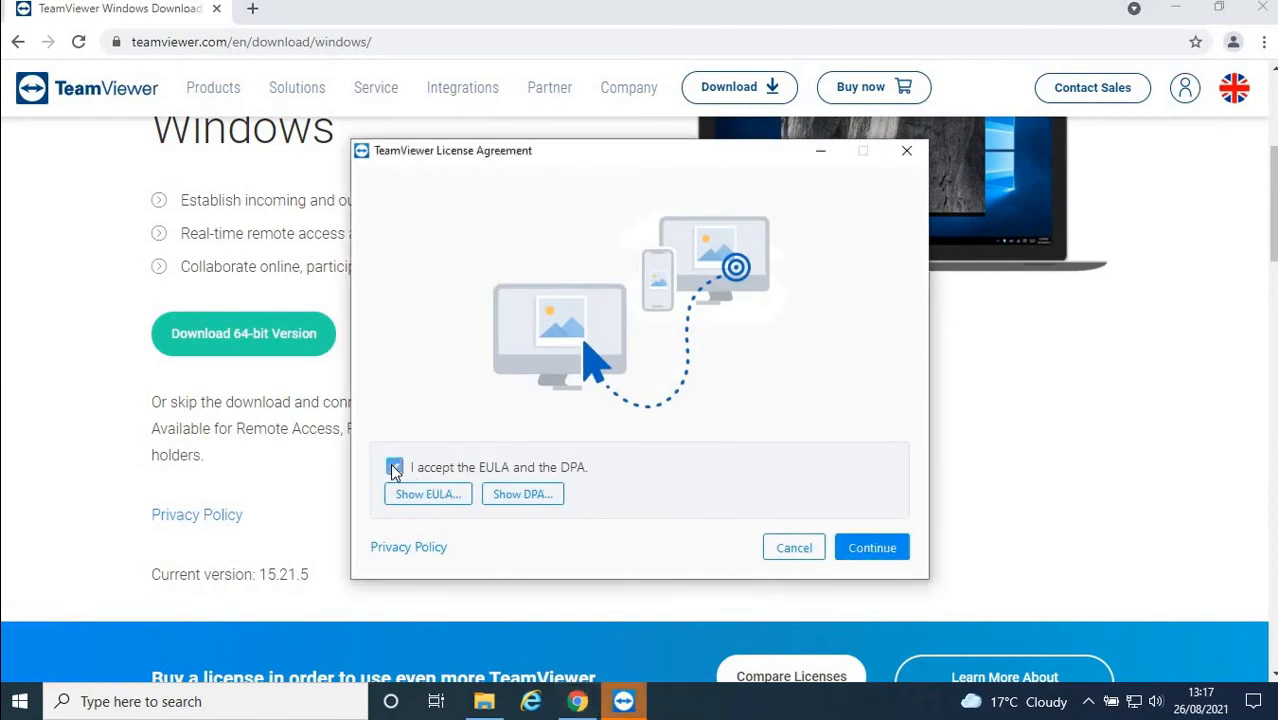
click(872, 547)
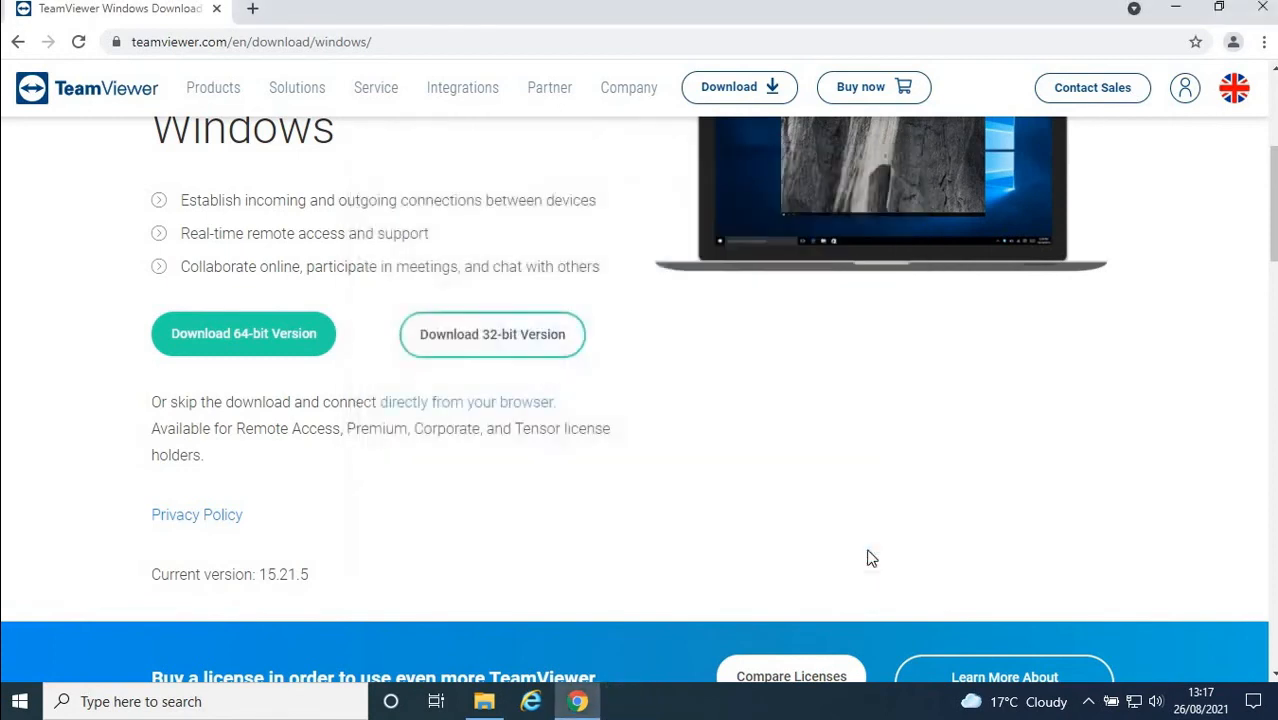
Dismiss the What's new dialog and close the lifeAR pop-up
click(623, 701)
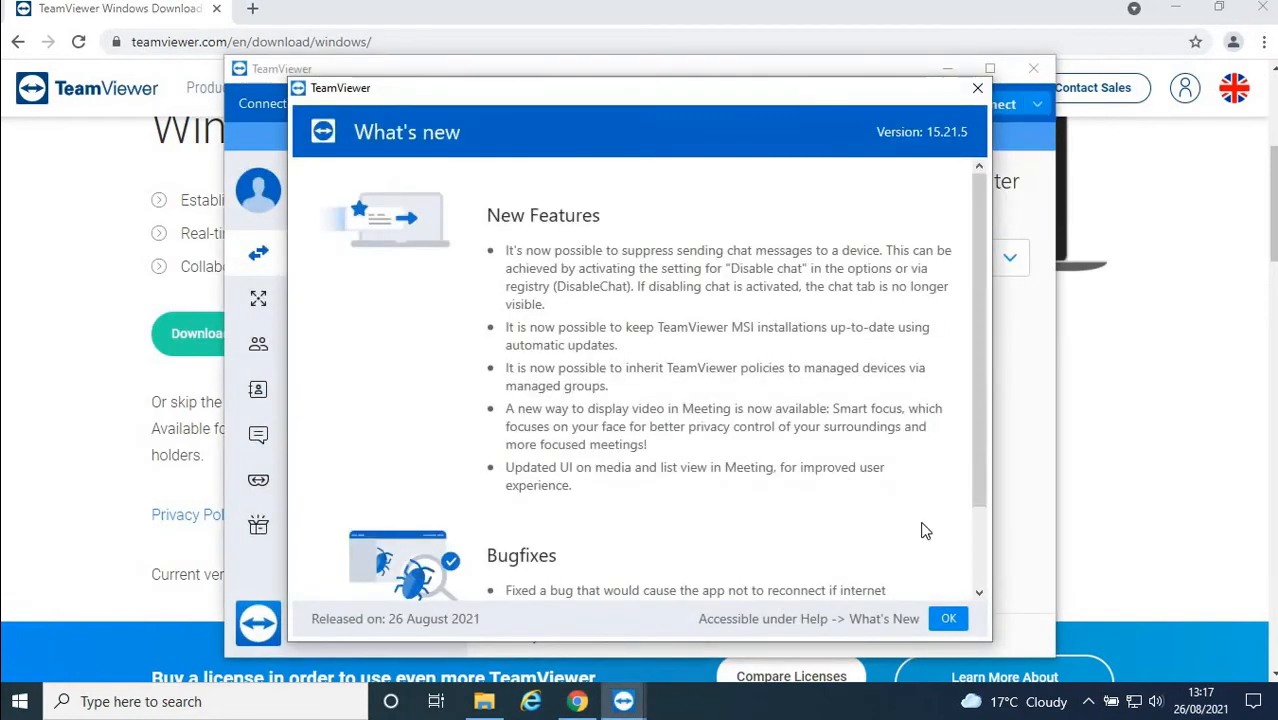
click(948, 618)
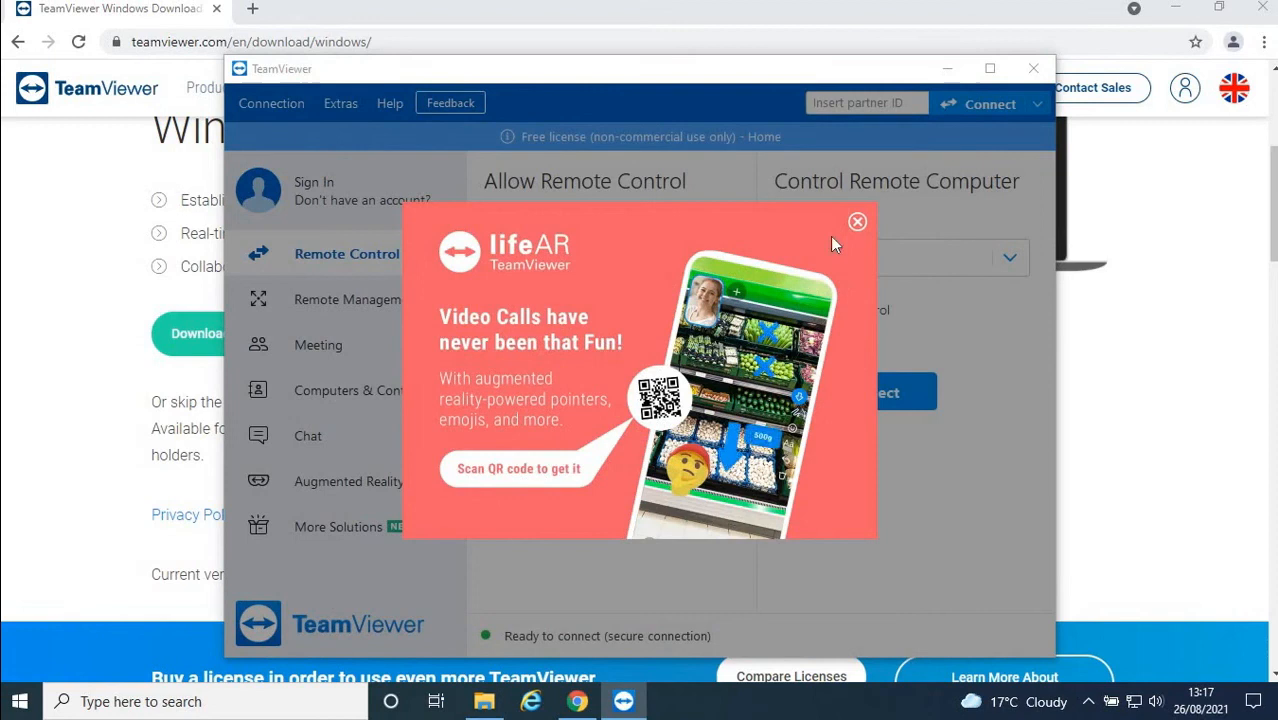
click(857, 221)
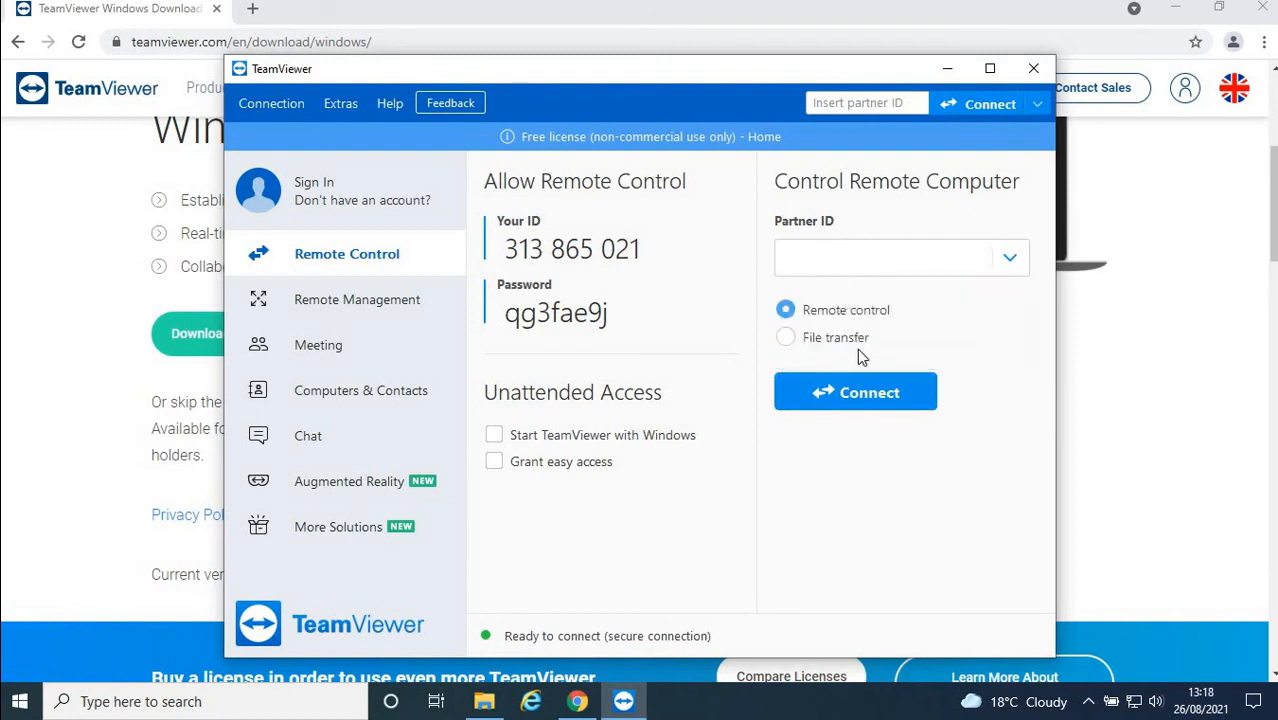
click(895, 257)
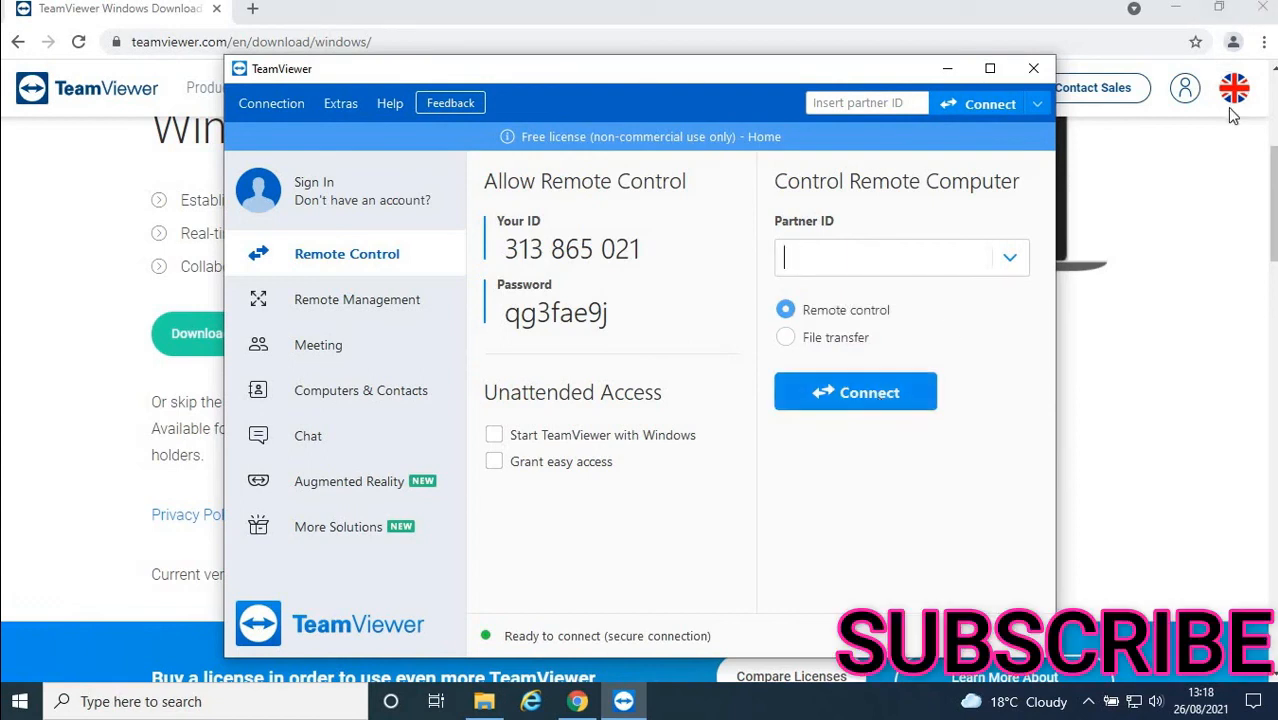
mouse_move(1233, 120)
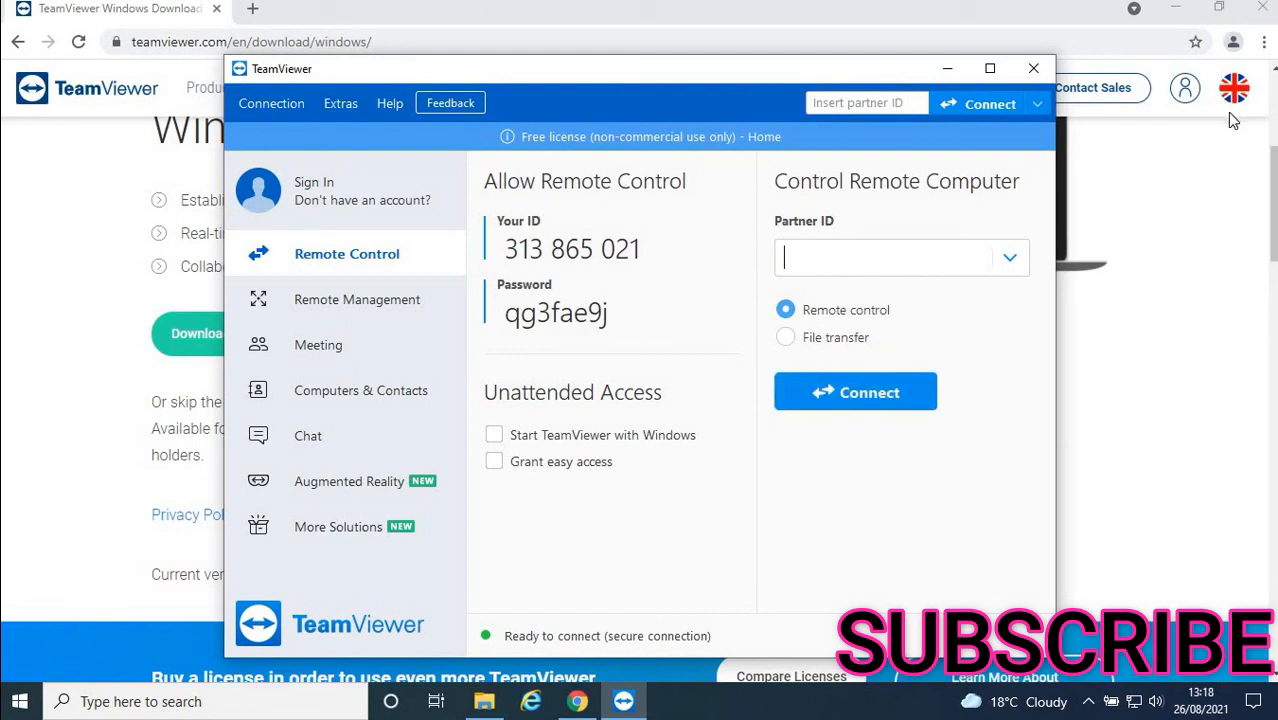